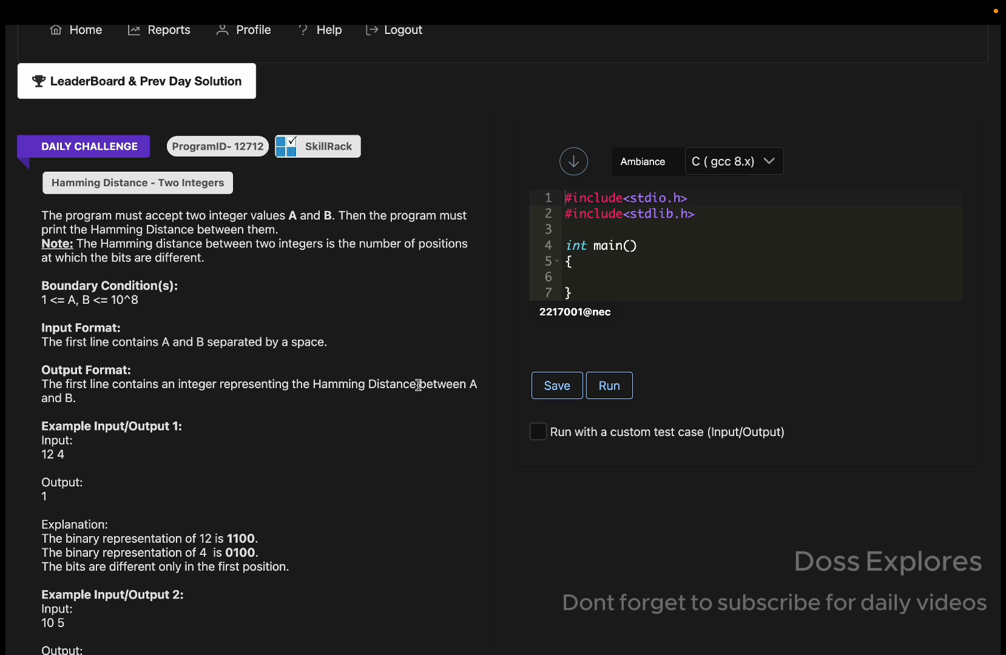
pyautogui.moveTo(300, 355)
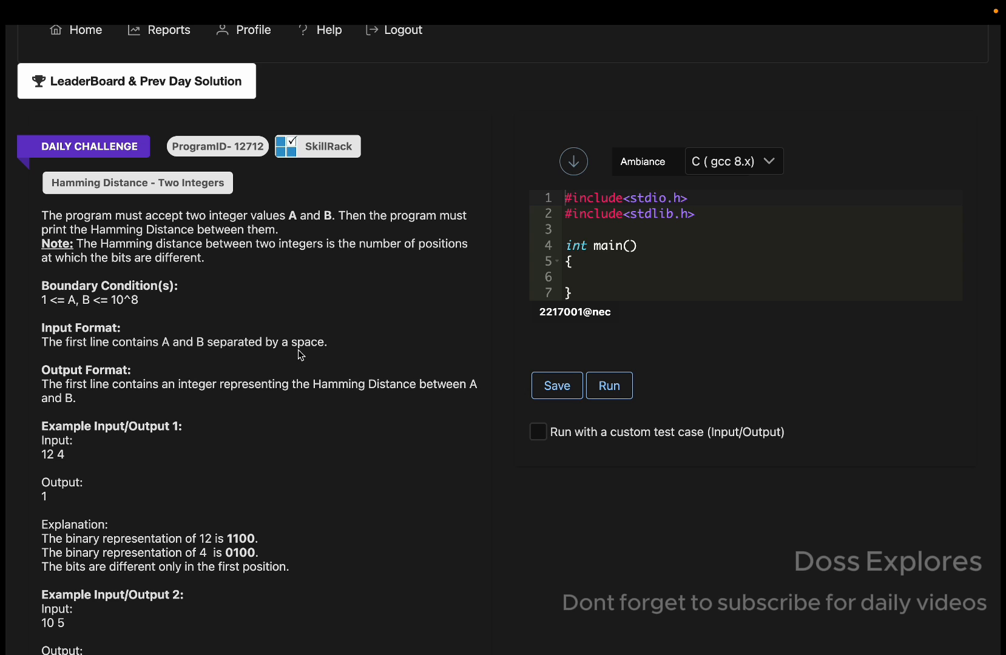
# Choose Python3 (3.12) from the language list and select the '#Your code below' placeholder for removal.
pyautogui.scroll(-3)
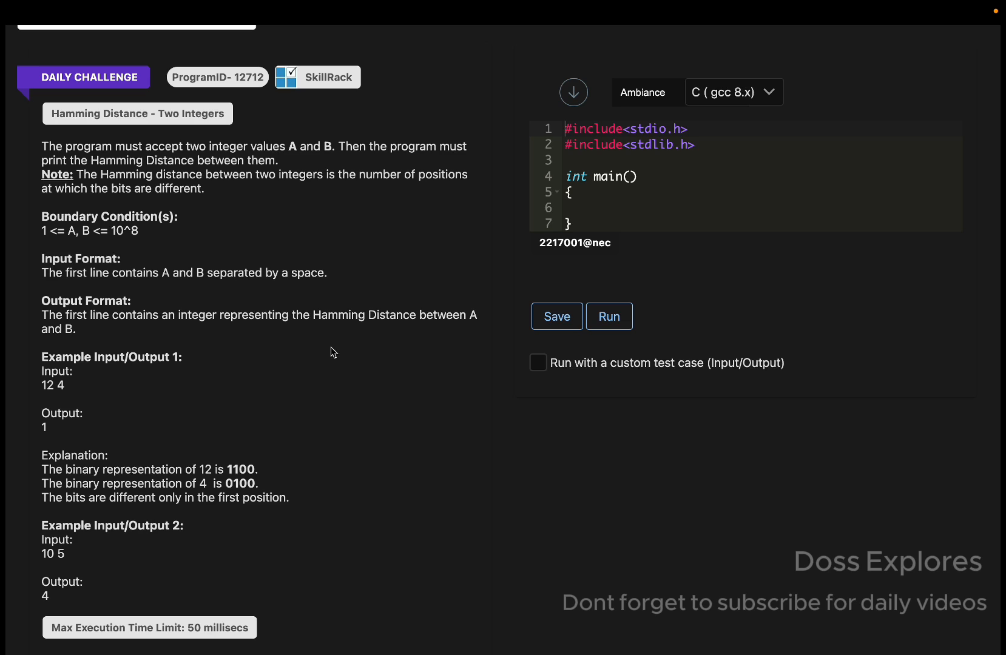
pyautogui.moveTo(191, 279)
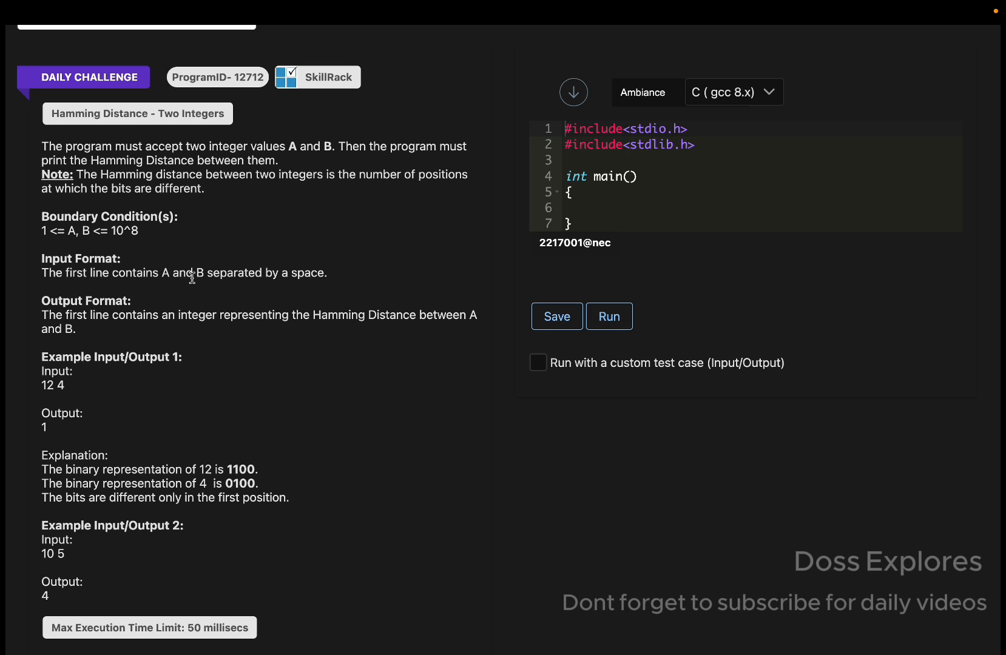
pyautogui.moveTo(52, 142)
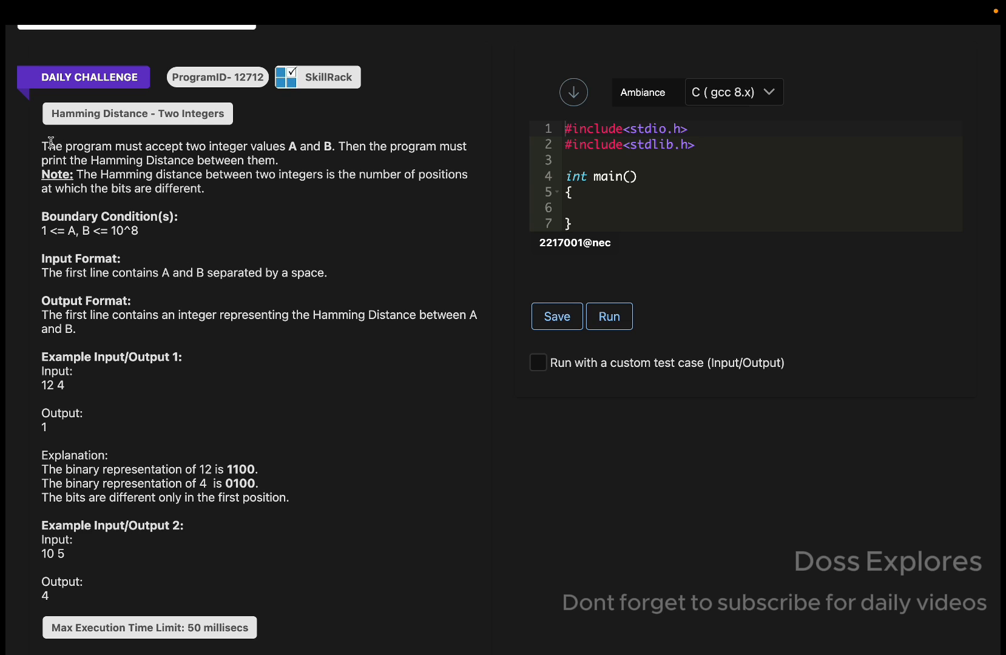
pyautogui.moveTo(238, 120)
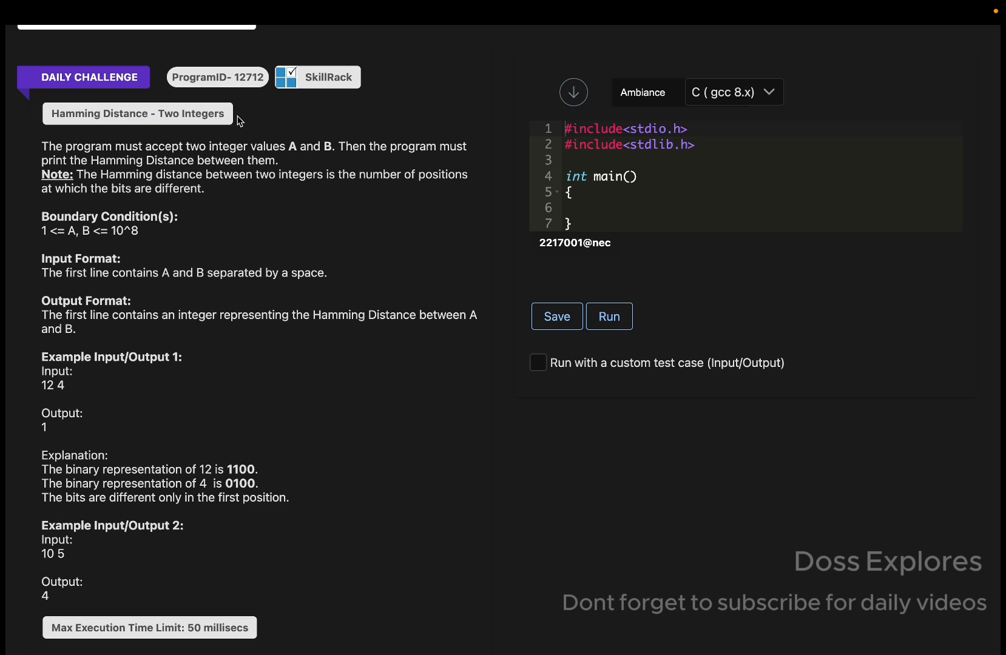
pyautogui.scroll(3)
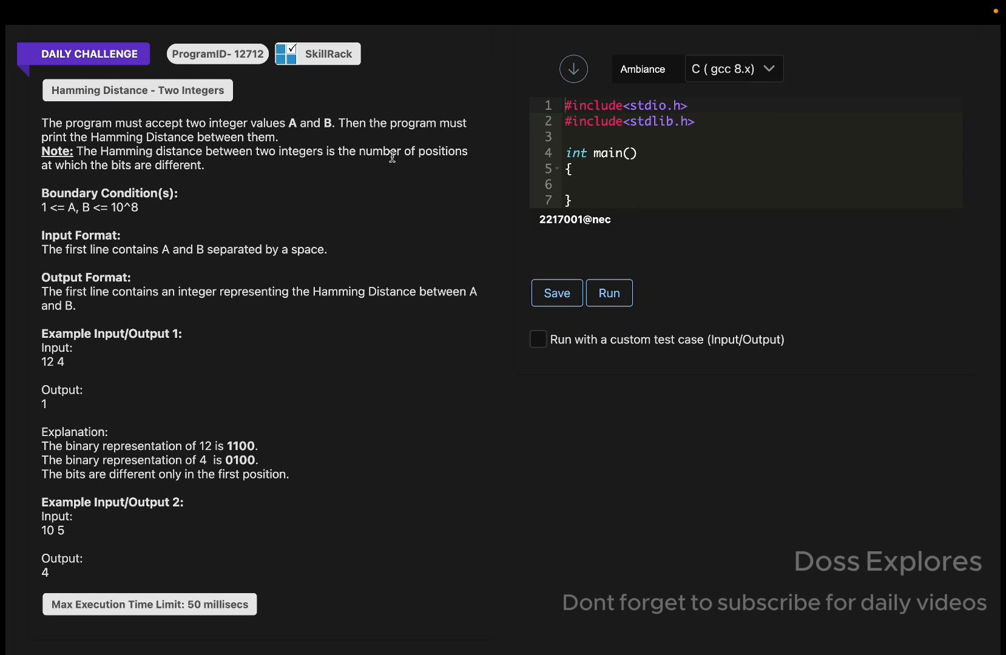
pyautogui.moveTo(160, 249)
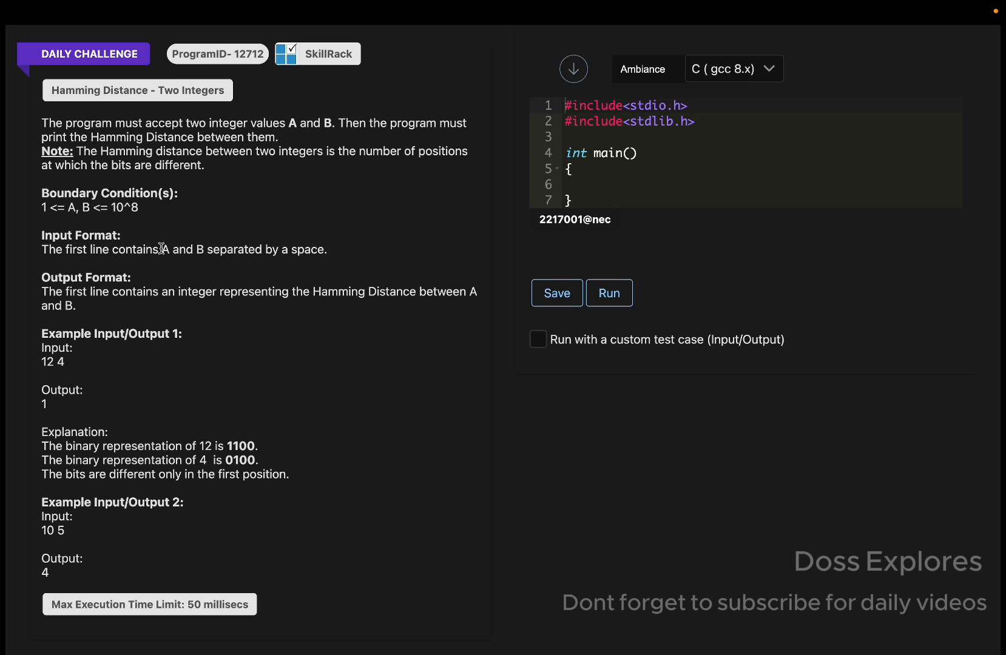
pyautogui.moveTo(45, 115)
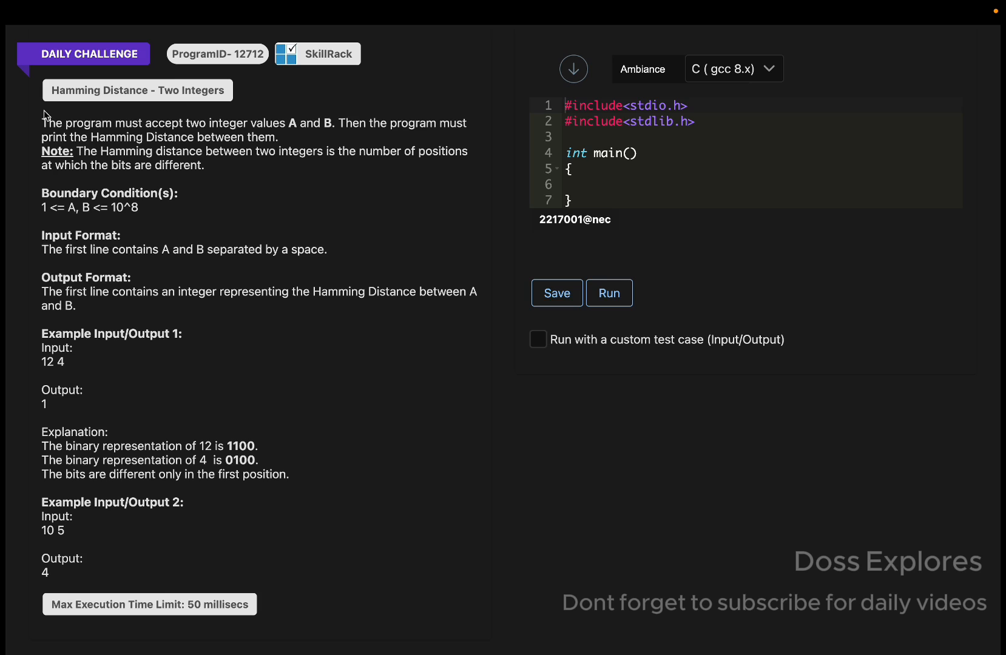
pyautogui.moveTo(67, 287)
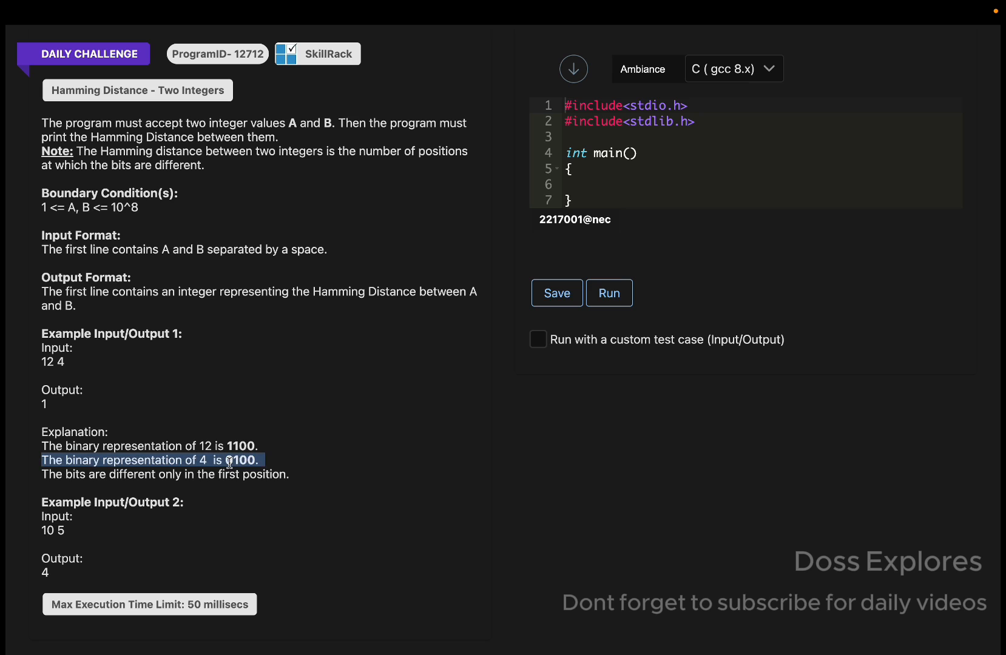
pyautogui.scroll(3)
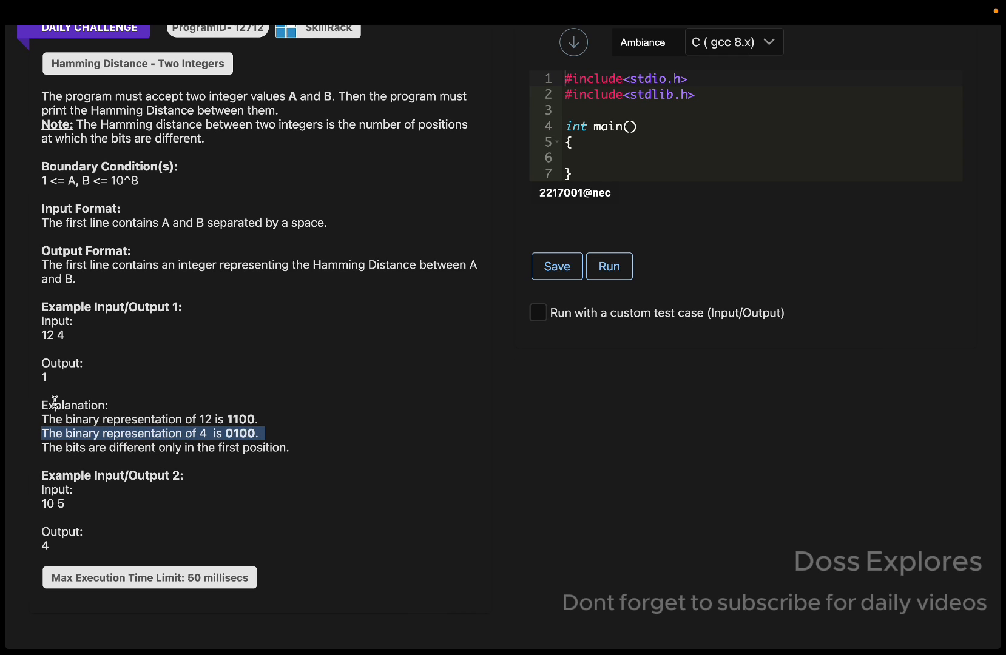
pyautogui.click(731, 42)
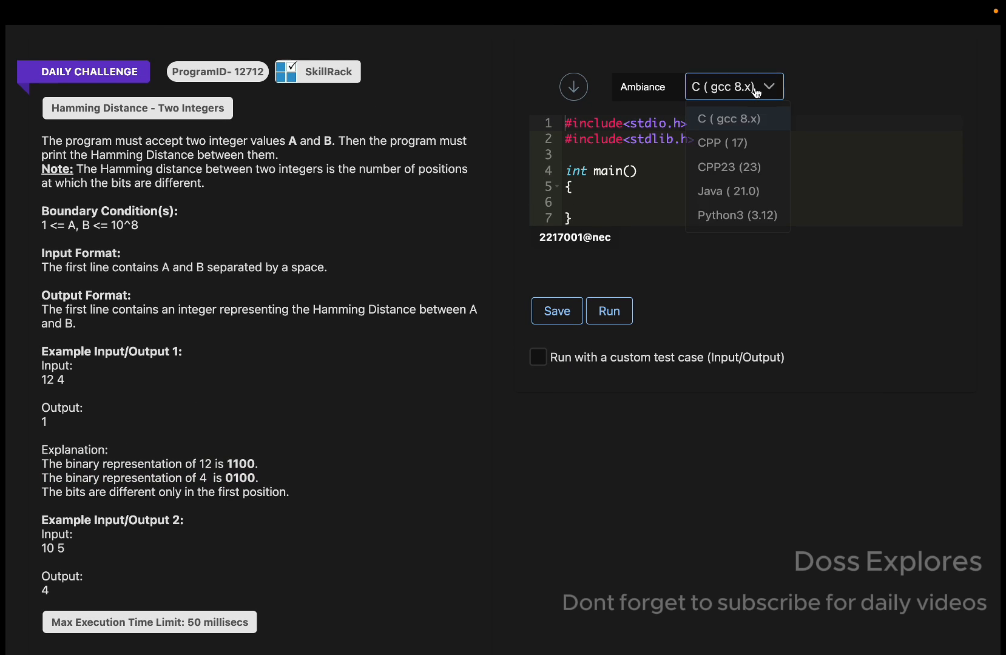
pyautogui.click(737, 215)
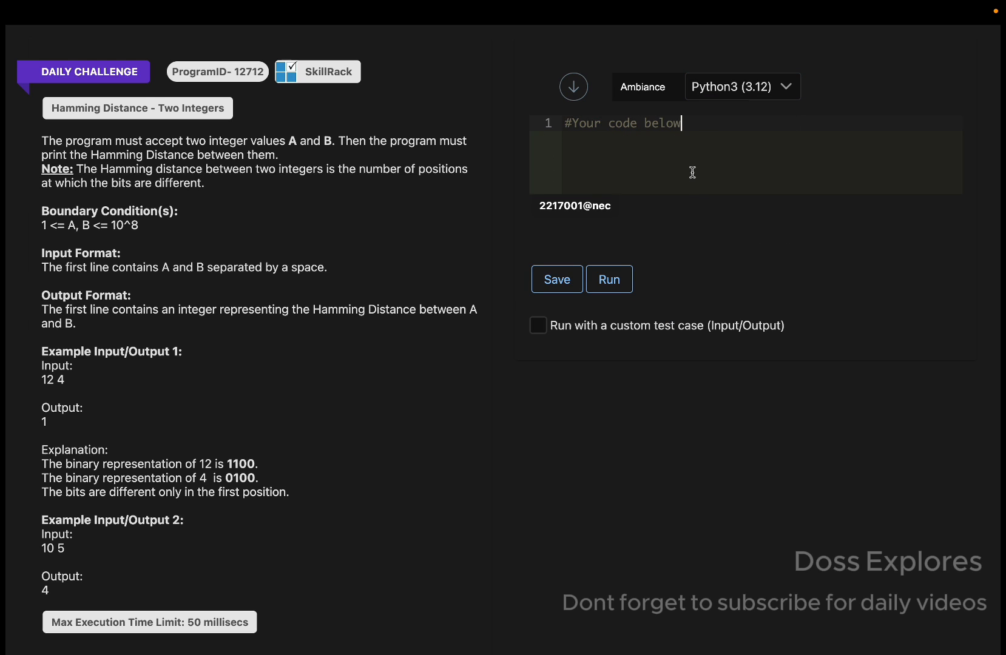
pyautogui.press('Ctrl+a')
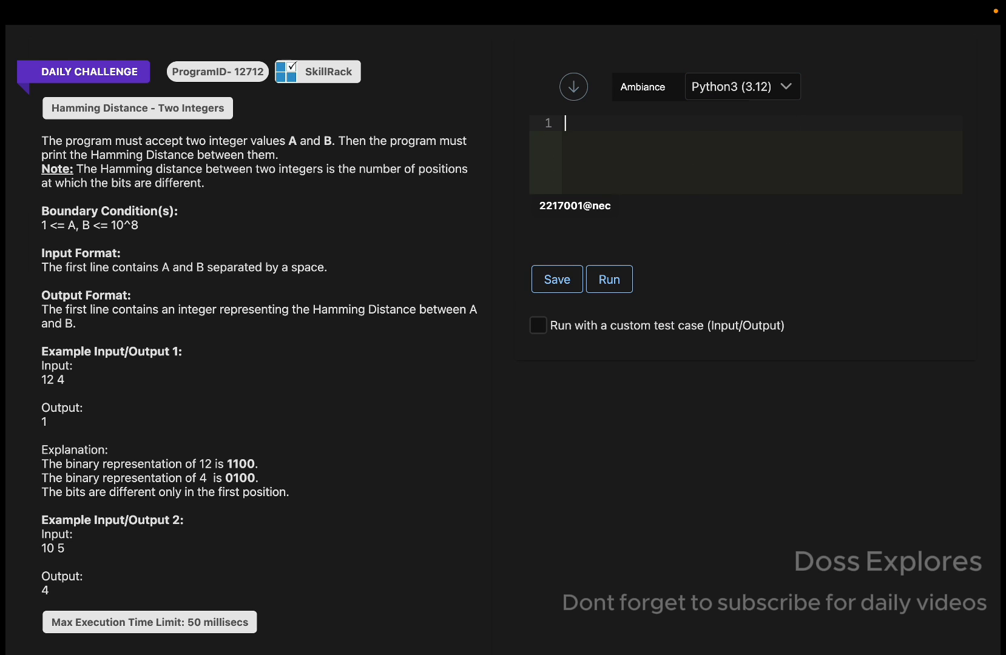
# Write the outline comments #input, #assign the count and #conditional.
pyautogui.write('#')
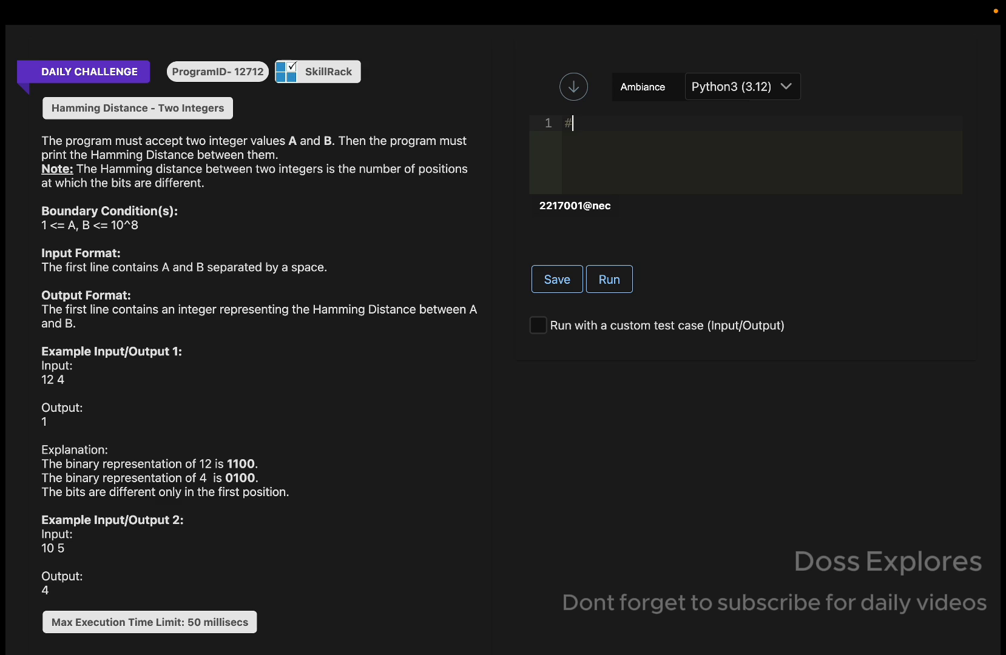
pyautogui.write('inp')
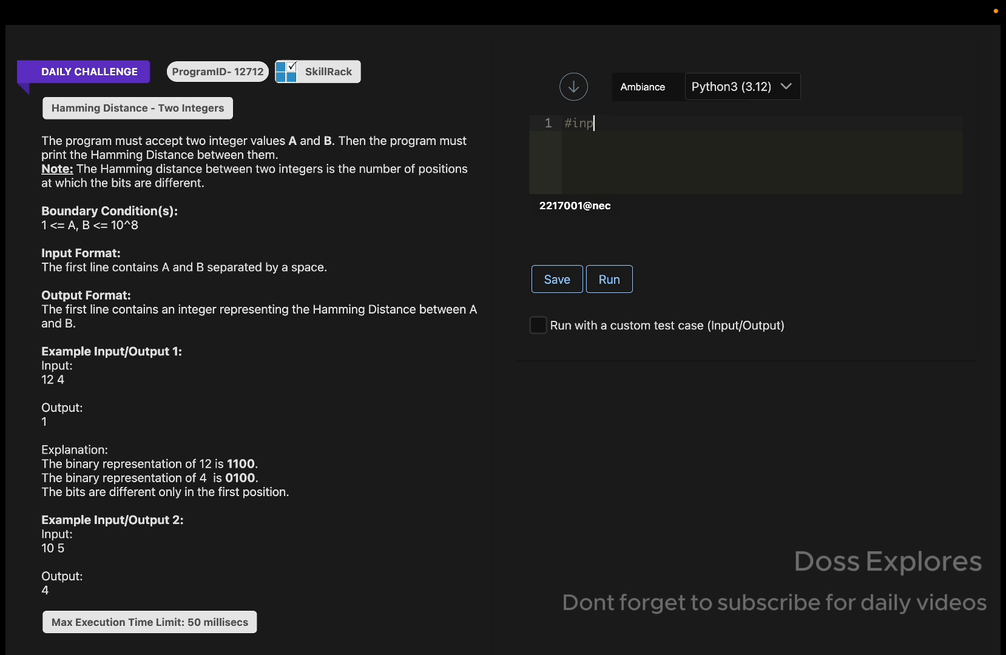
pyautogui.write('ut')
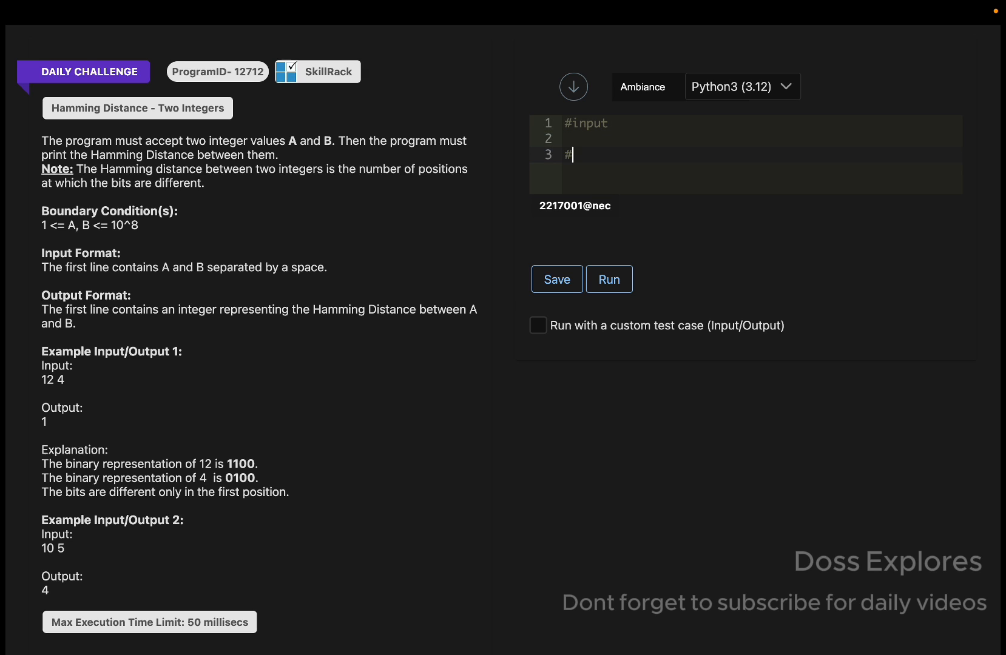
pyautogui.write('ass')
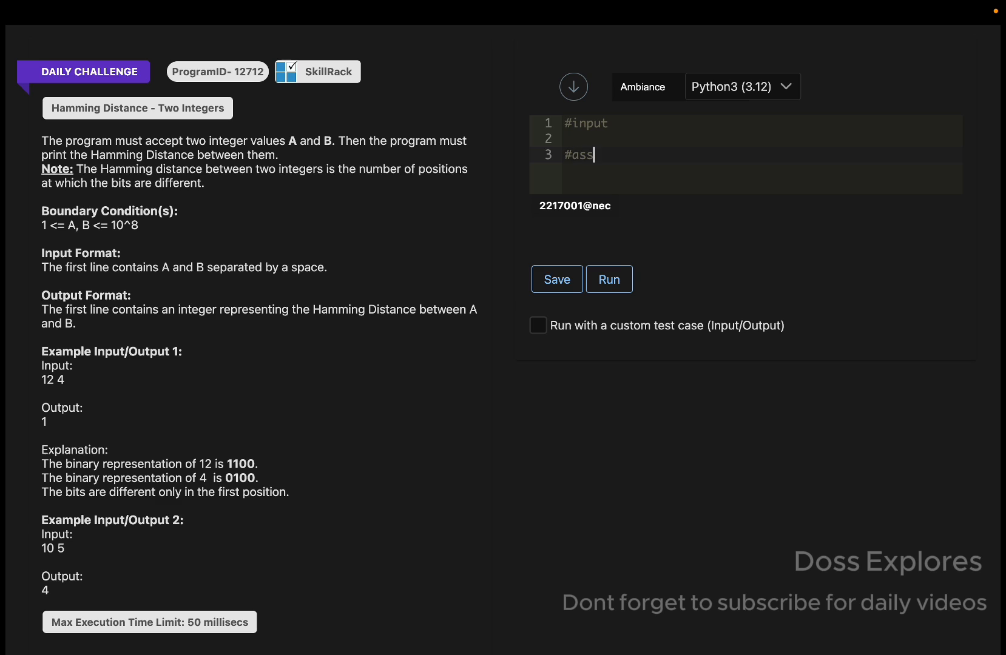
pyautogui.write('ign th')
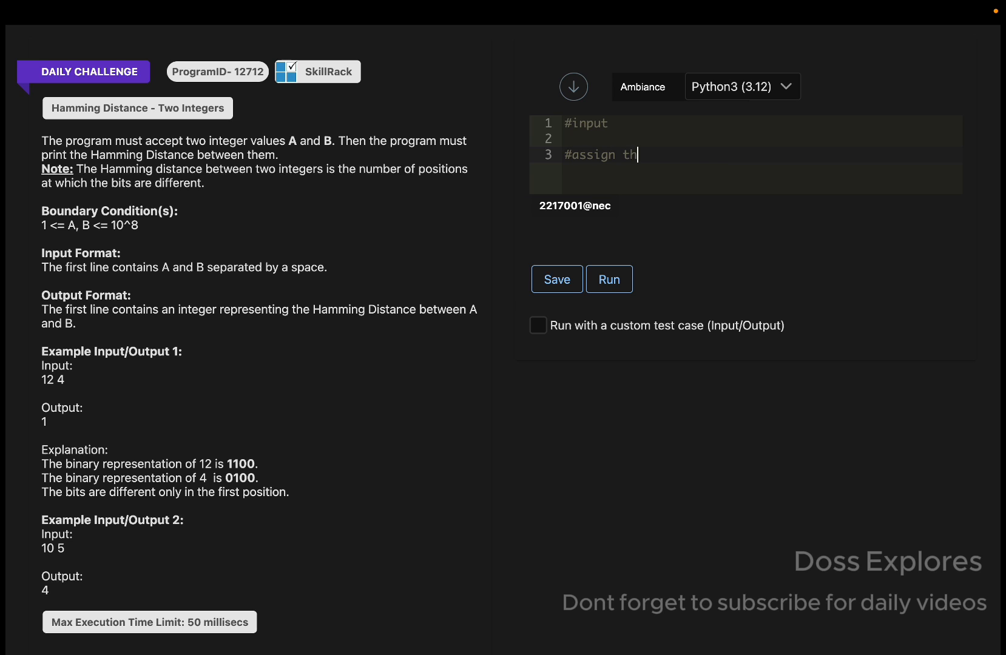
pyautogui.write('e count')
pyautogui.write('#con')
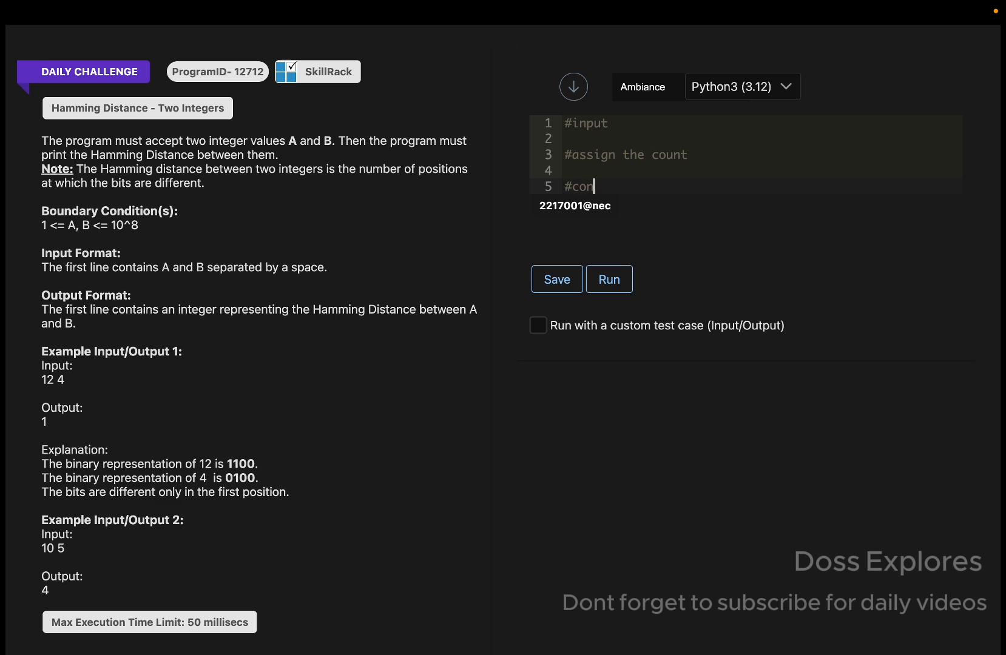
pyautogui.write('ditional')
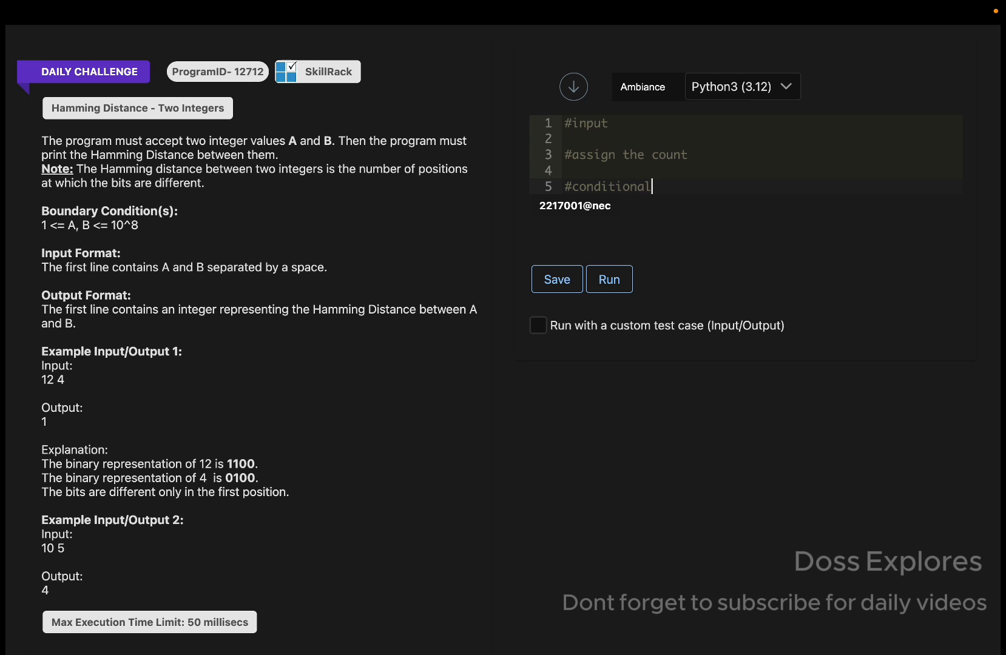
pyautogui.press('Return')
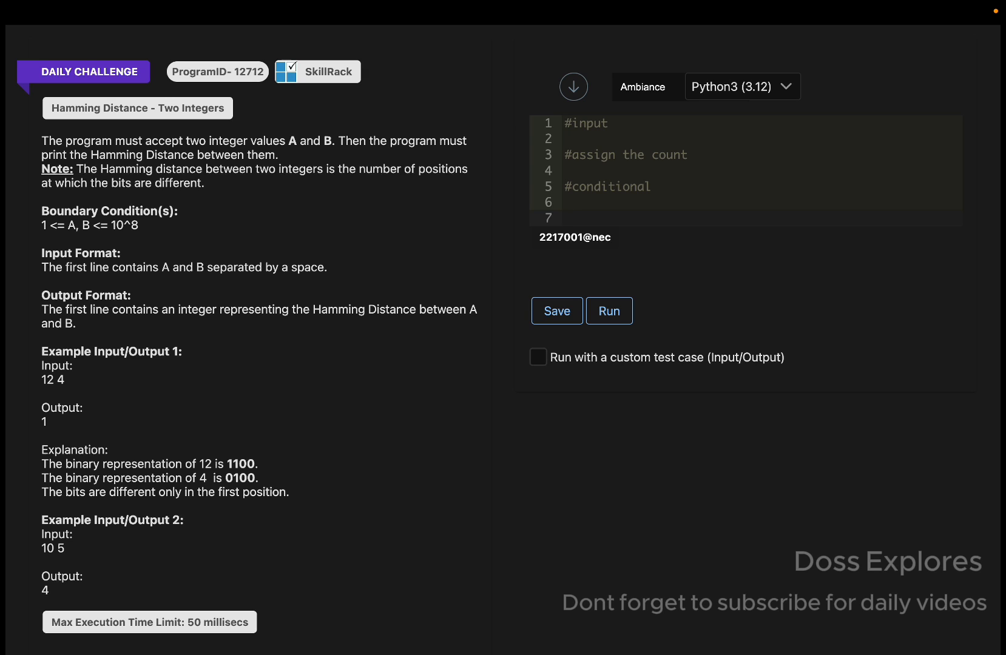
# Add the remaining outline comments #A // 2 and #print count.
pyautogui.write('#A')
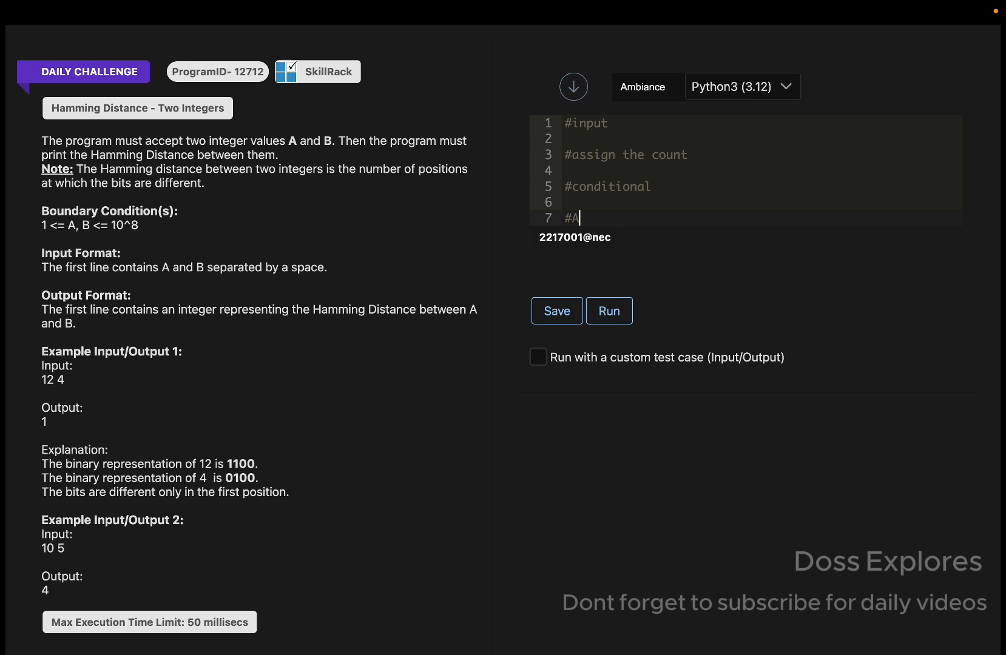
pyautogui.write('//')
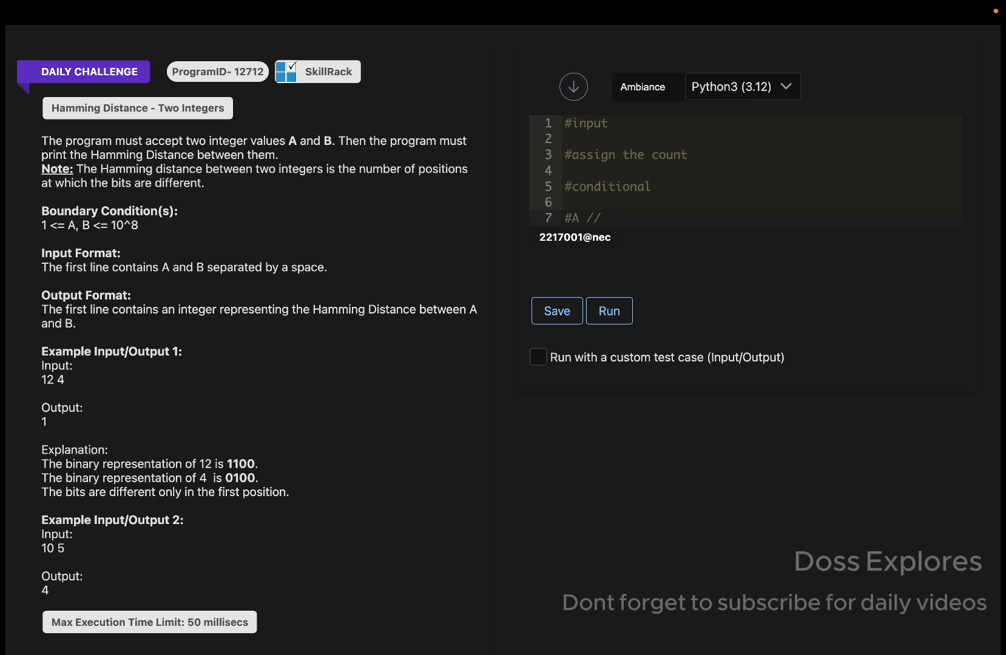
pyautogui.write('2')
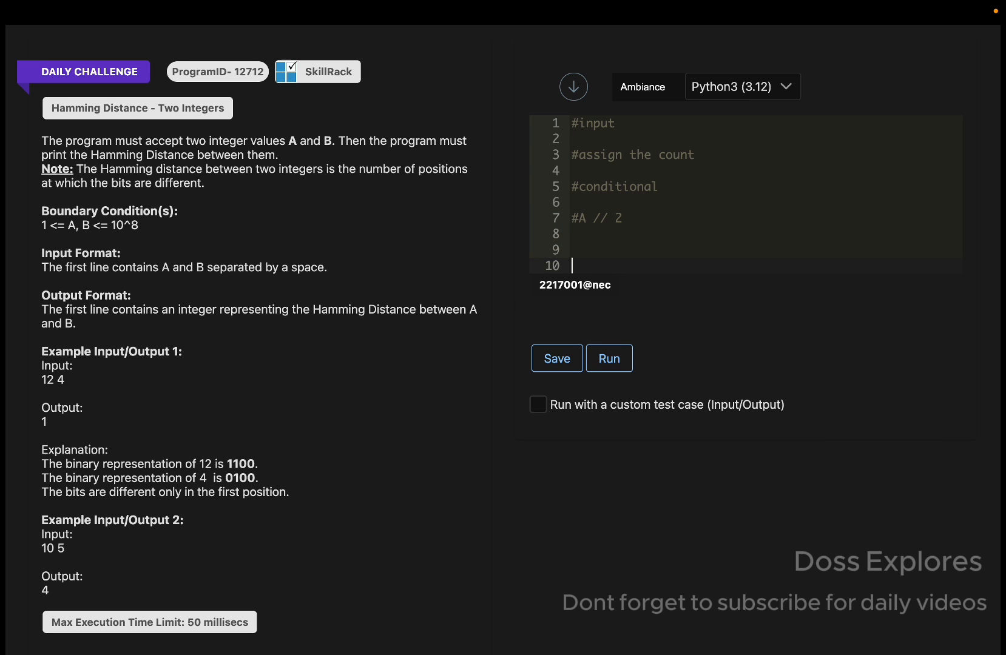
pyautogui.write('#print')
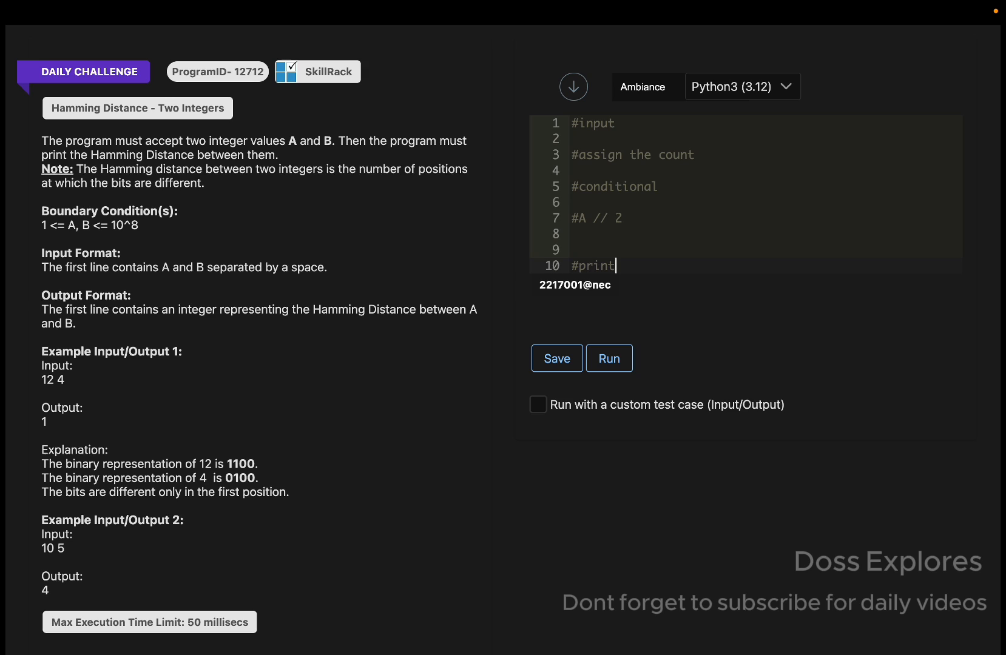
pyautogui.write('count')
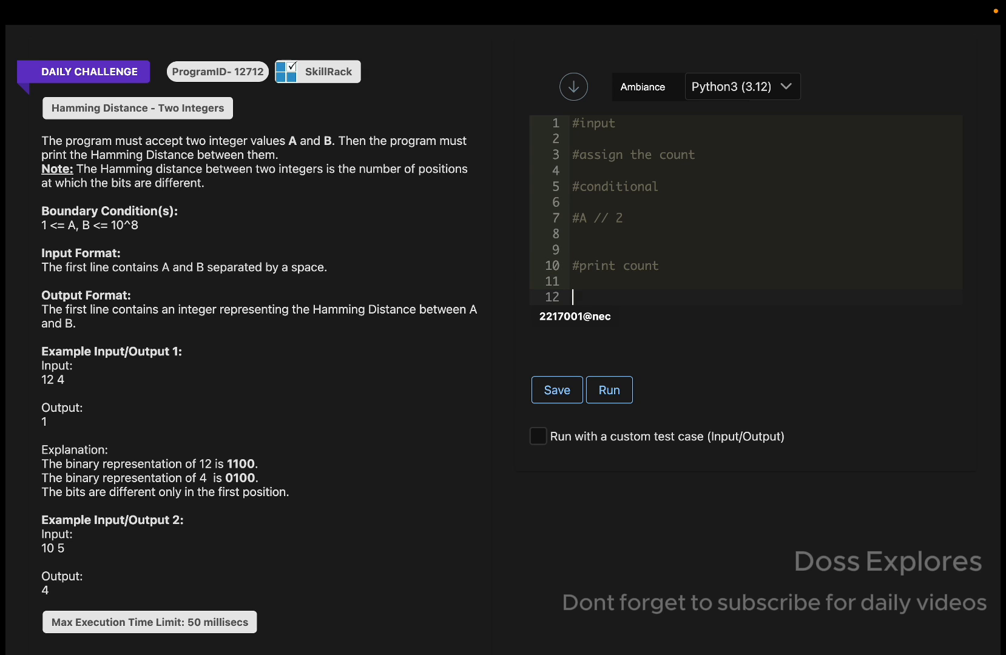
pyautogui.moveTo(565, 161)
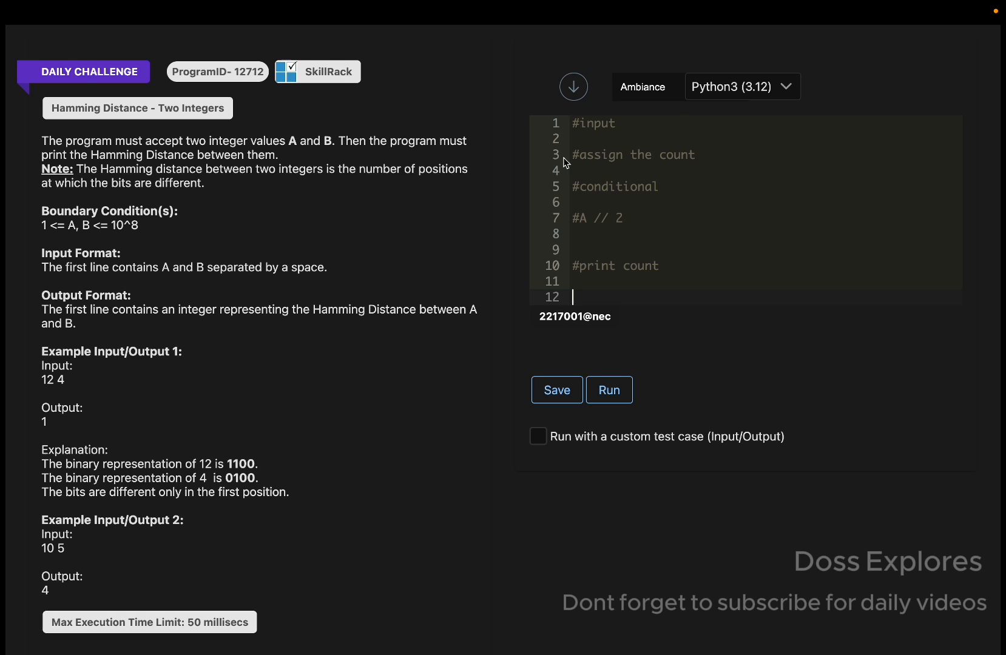
pyautogui.moveTo(596, 156)
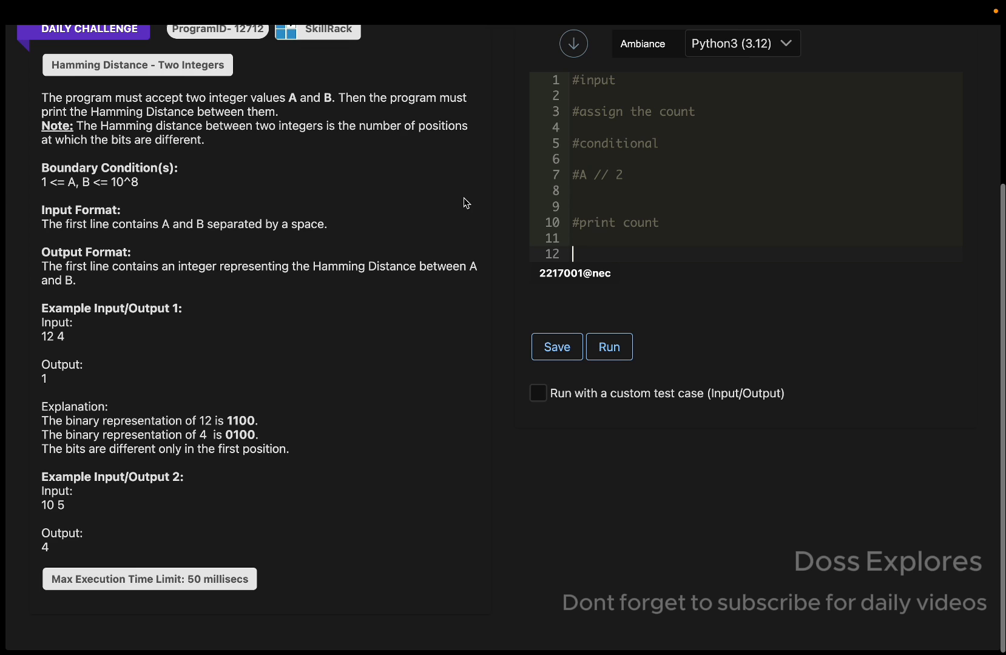
pyautogui.moveTo(576, 178)
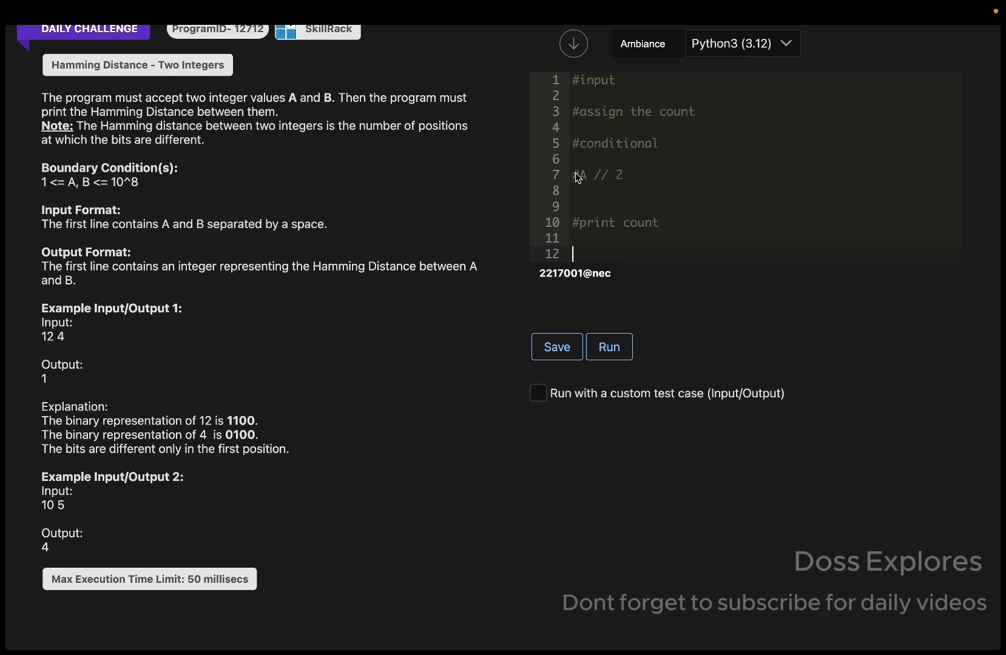
# Read A, B = map(int, input().split()) and initialise count = 0.
pyautogui.write('A,')
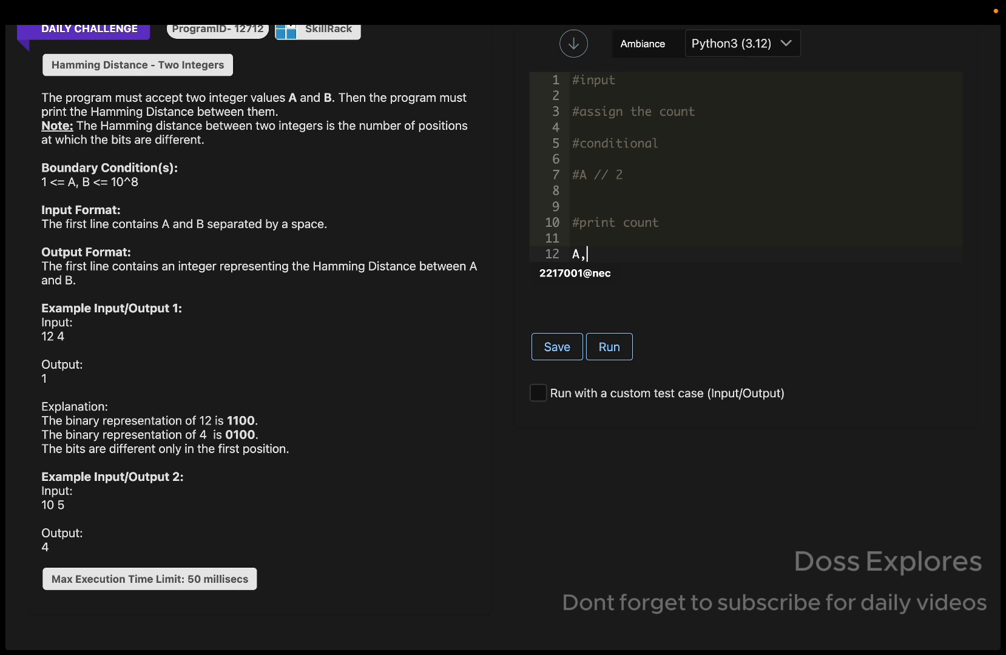
pyautogui.write('B = ma')
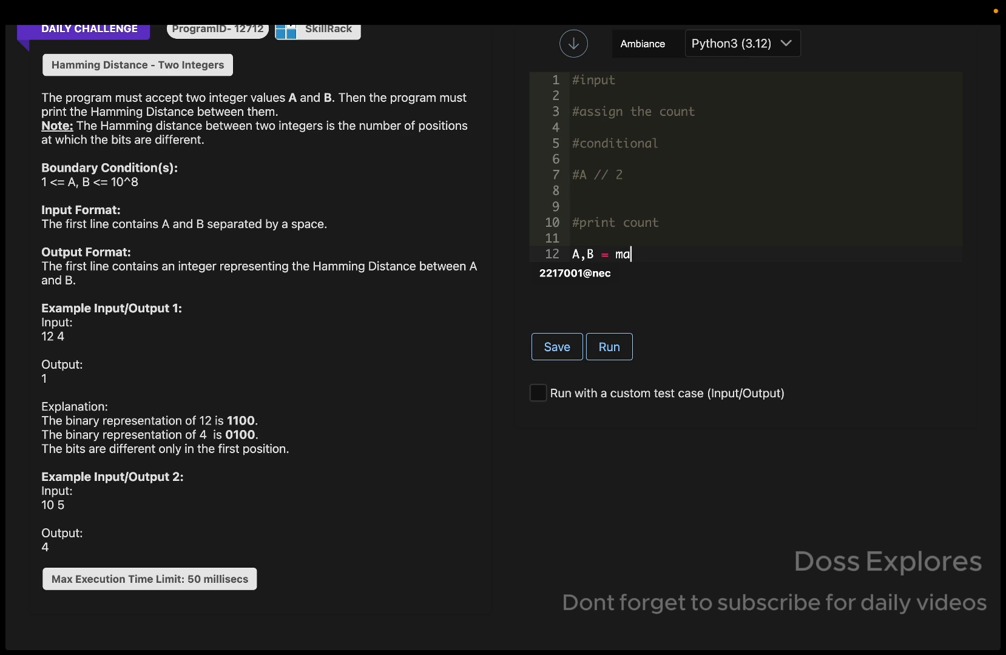
pyautogui.write('p(int)')
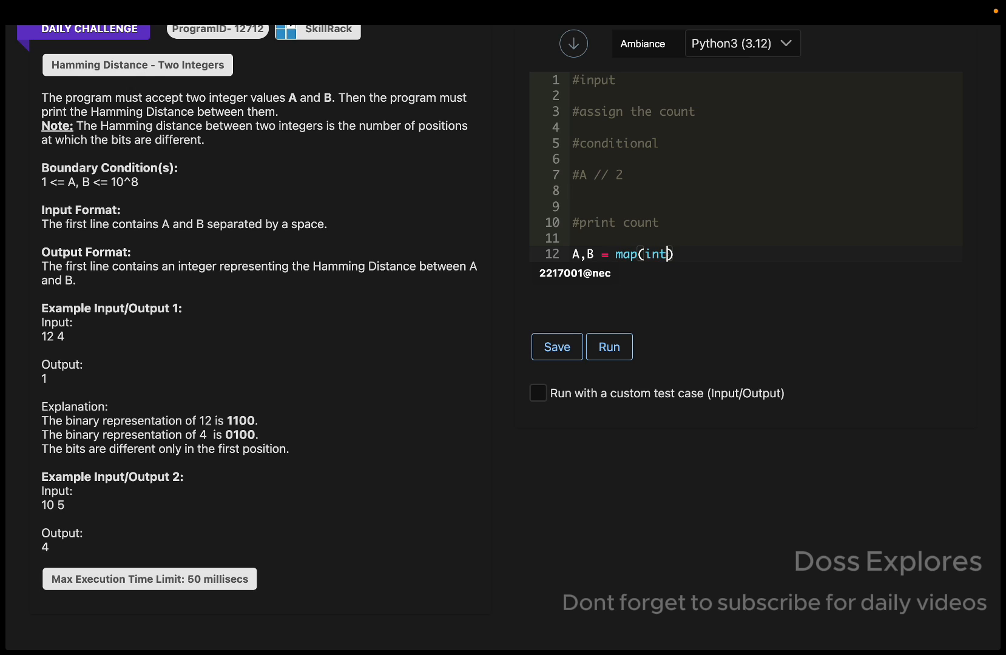
pyautogui.write(',inp')
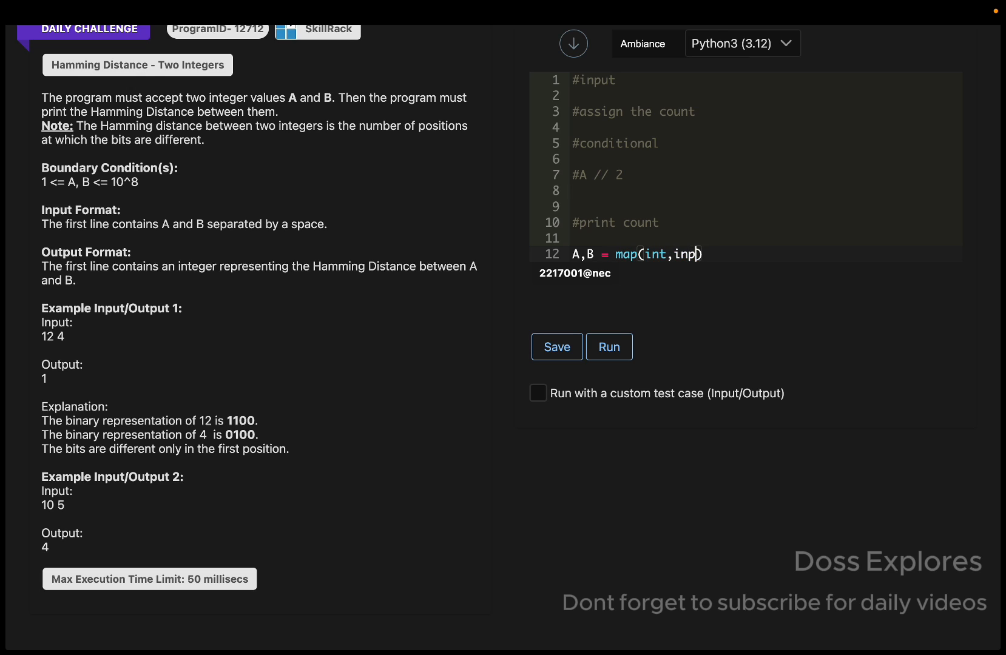
pyautogui.write('ut().spl)')
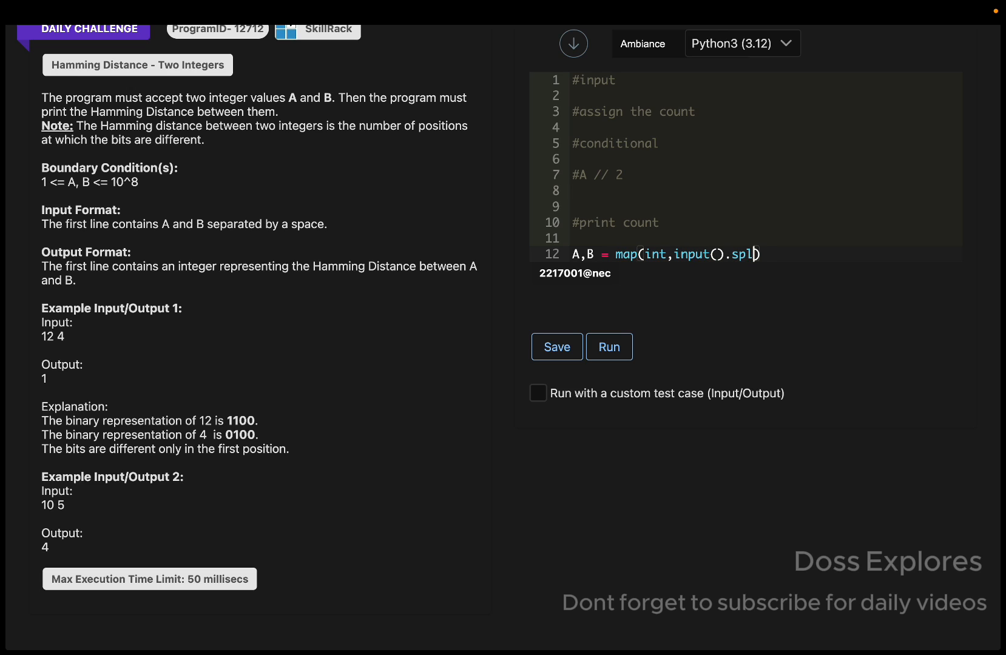
pyautogui.write('it())')
pyautogui.write('count')
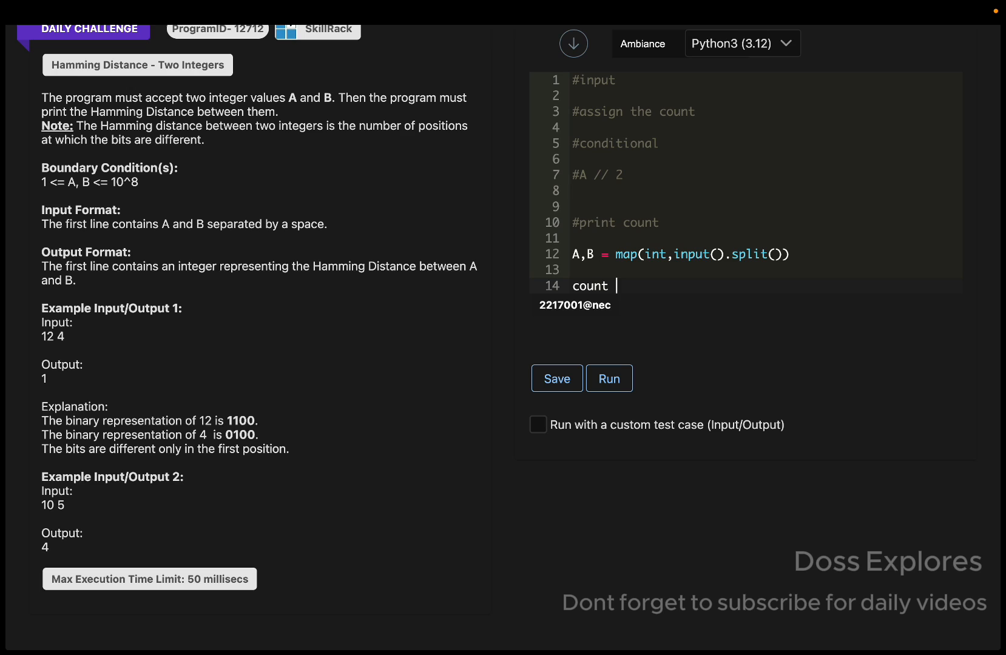
pyautogui.write('= 0')
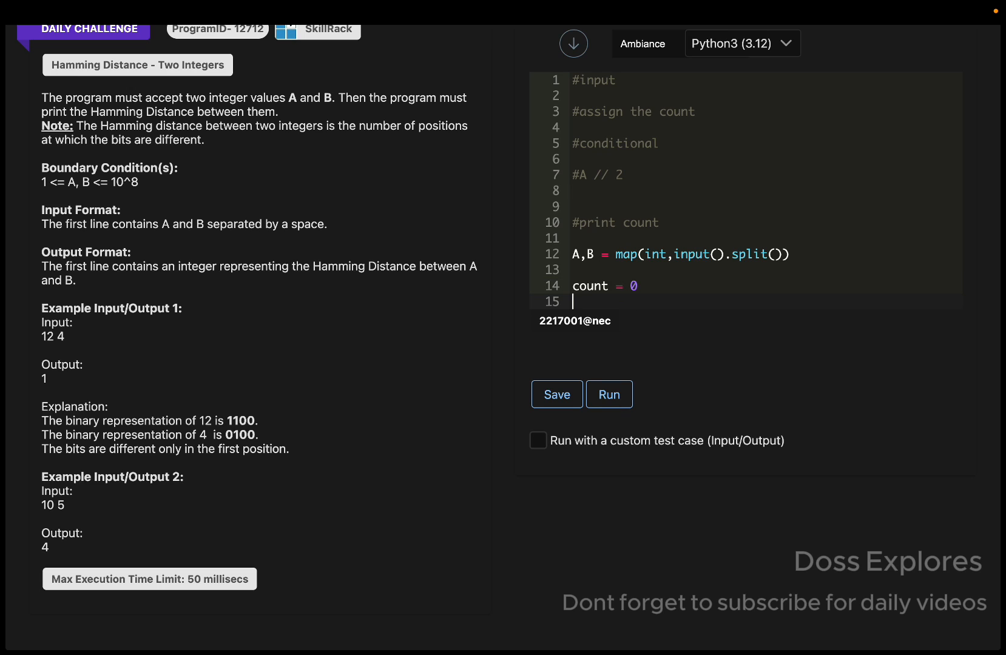
# Start the loop 'while A > 0 and B > 0:'.
pyautogui.write('while')
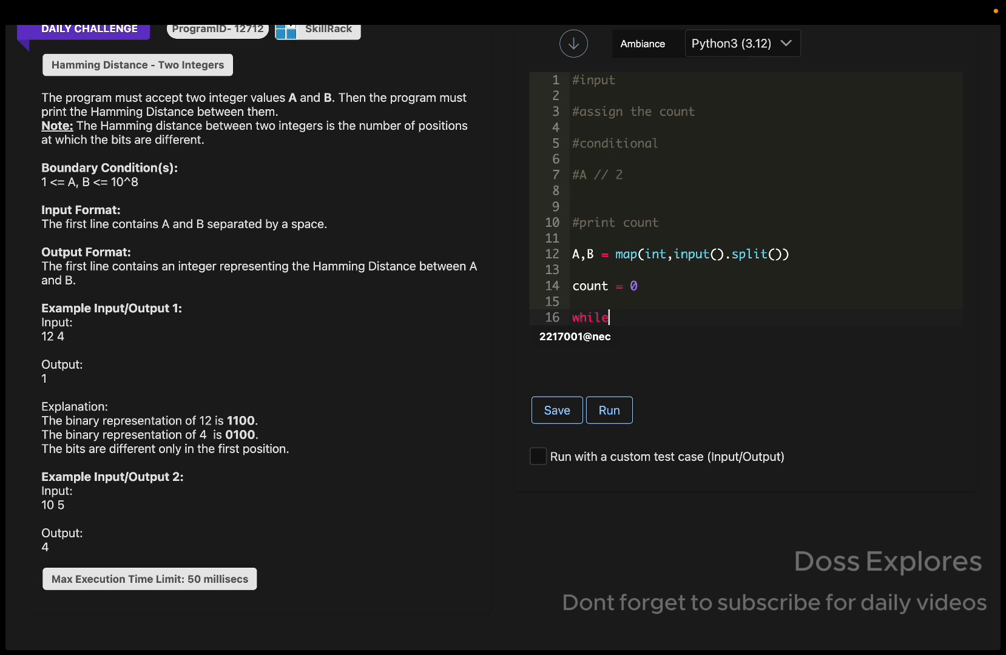
pyautogui.write('A')
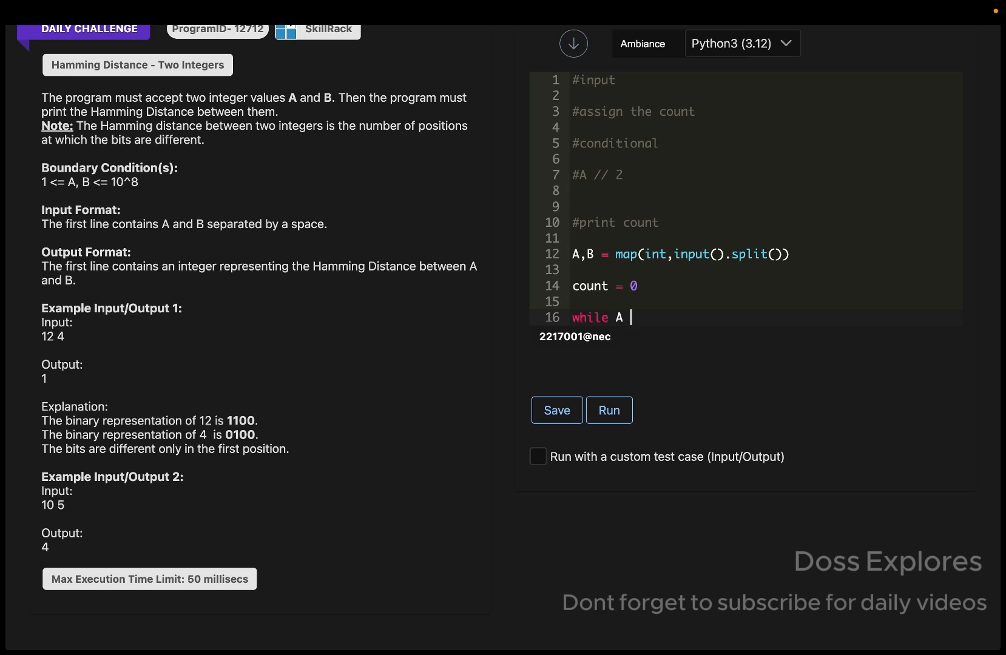
pyautogui.write('>')
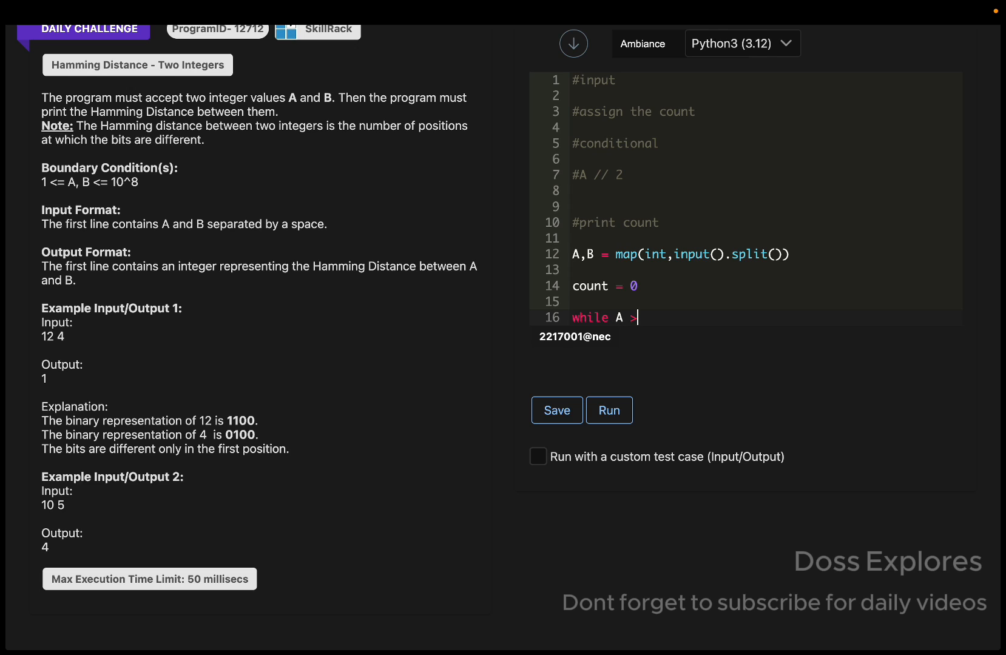
pyautogui.write('0 and')
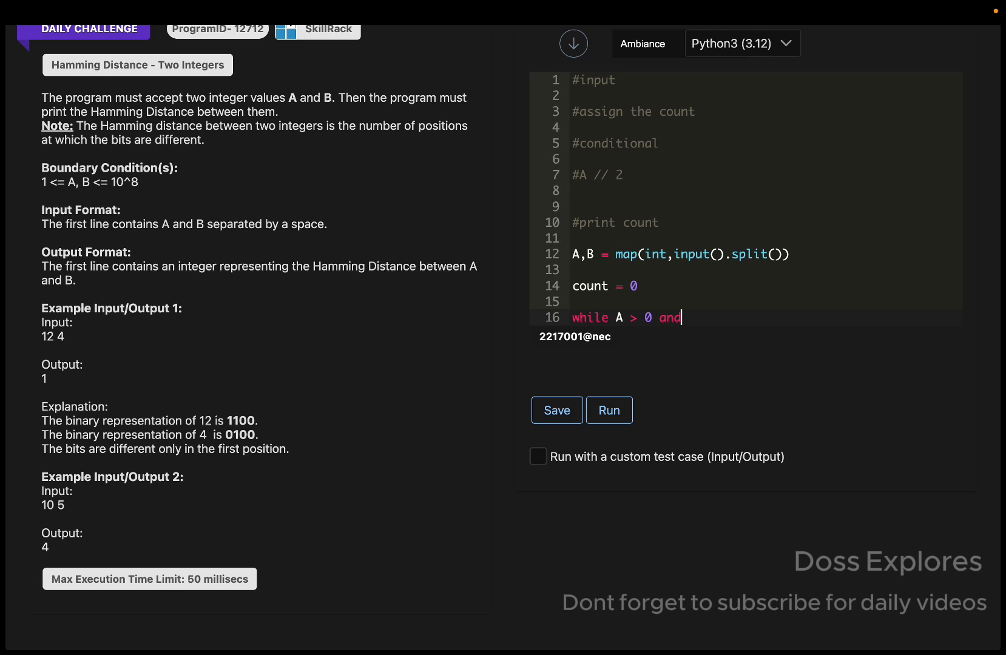
pyautogui.write('B > 0')
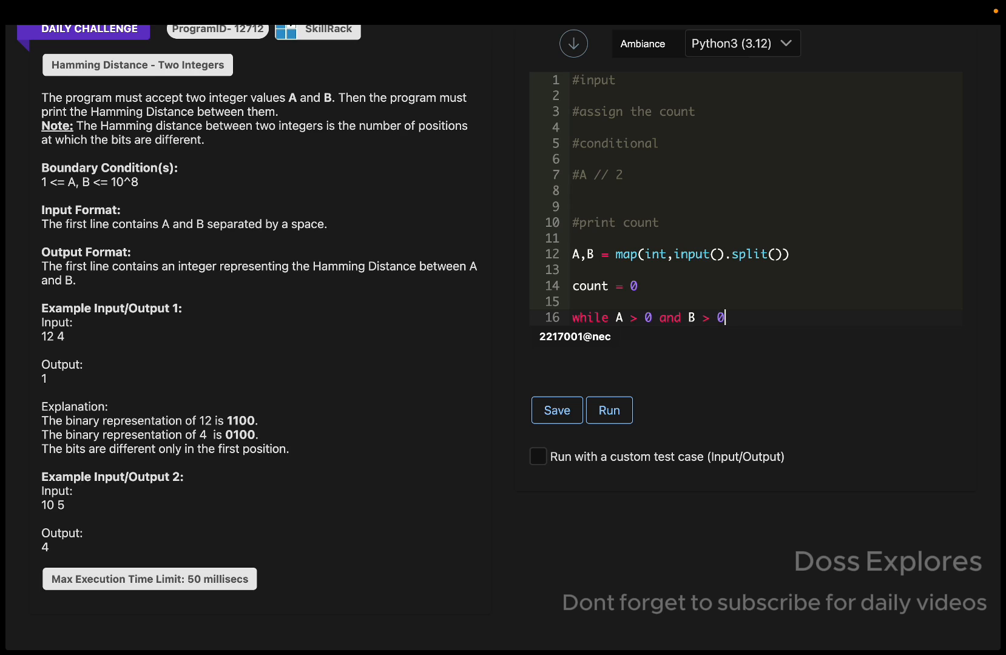
pyautogui.write(':')
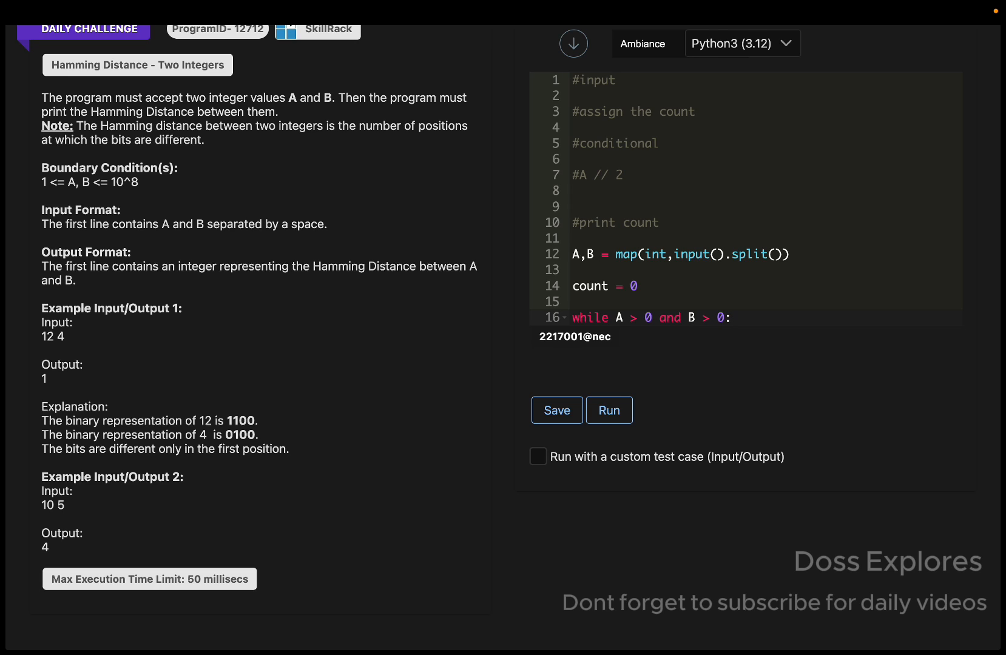
pyautogui.press('Return')
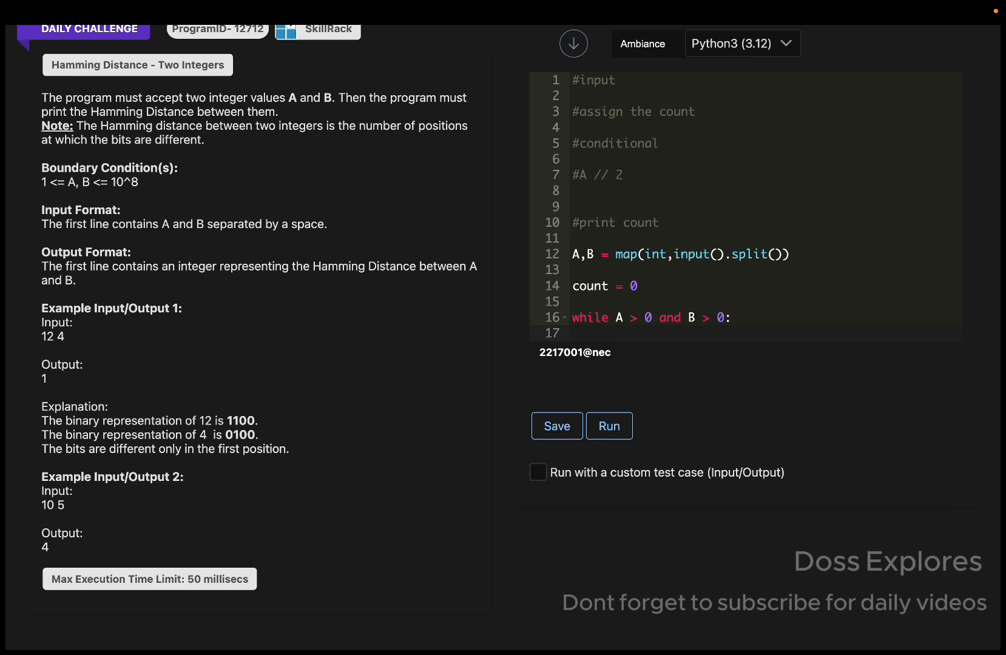
# Inside the loop, increment count when (A%2) != (B%2).
pyautogui.write('if')
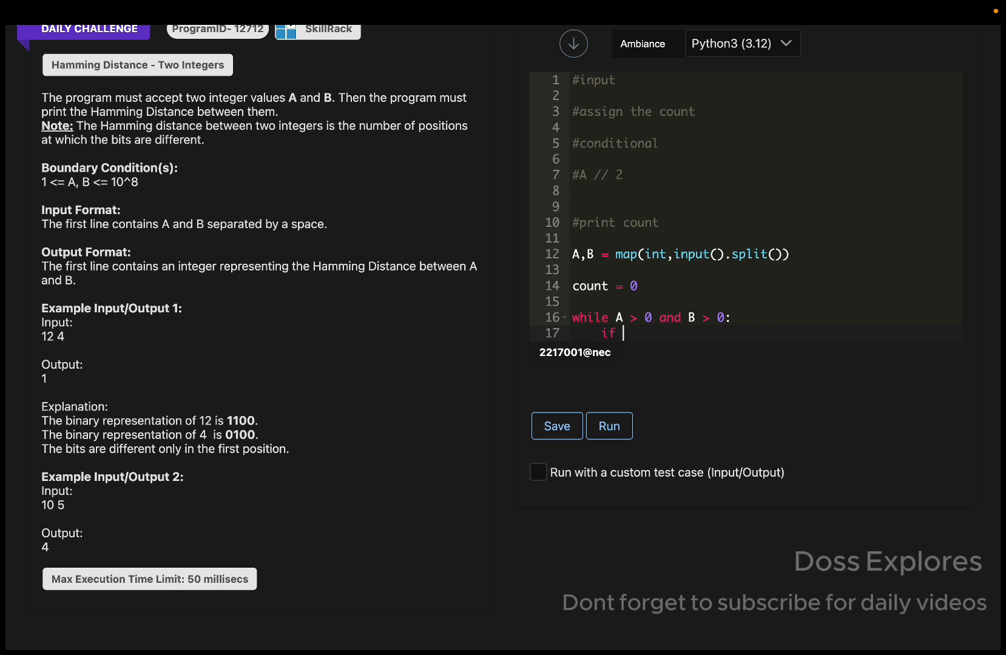
pyautogui.write('(A%2)')
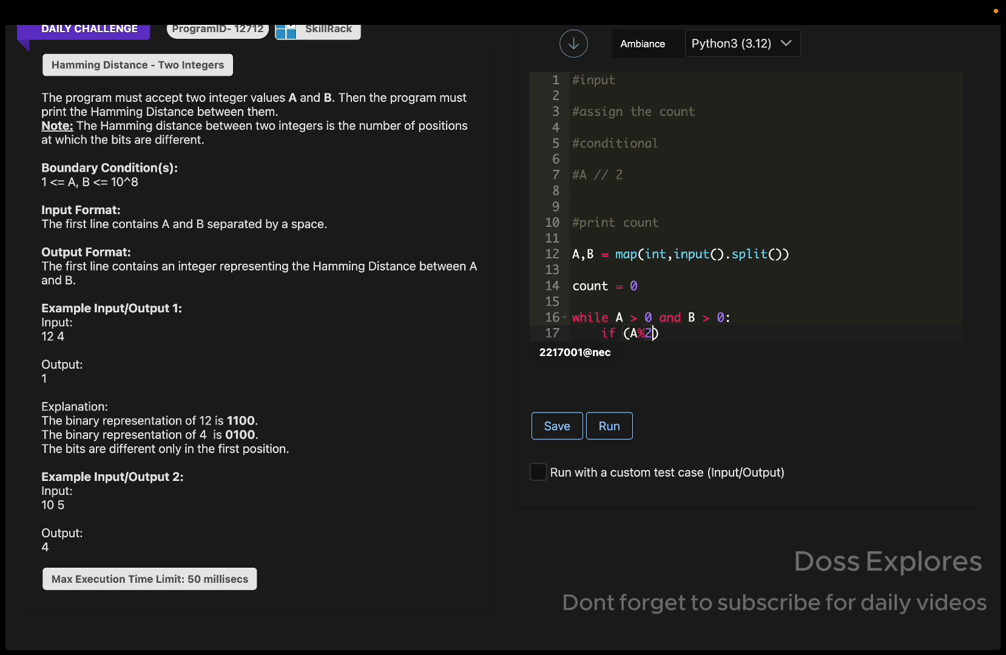
pyautogui.write('!')
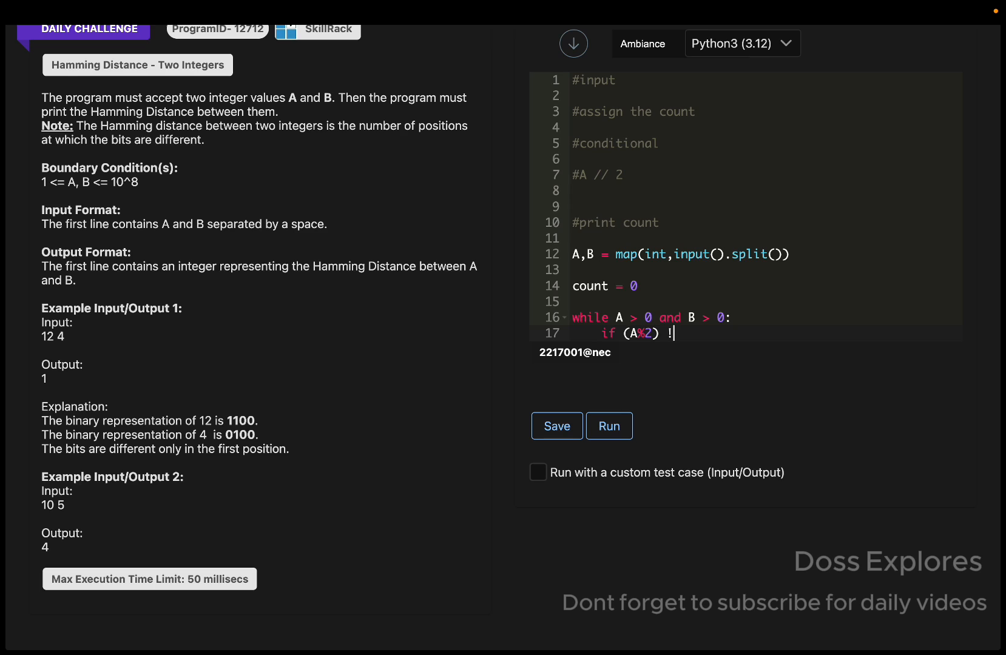
pyautogui.write('= (B')
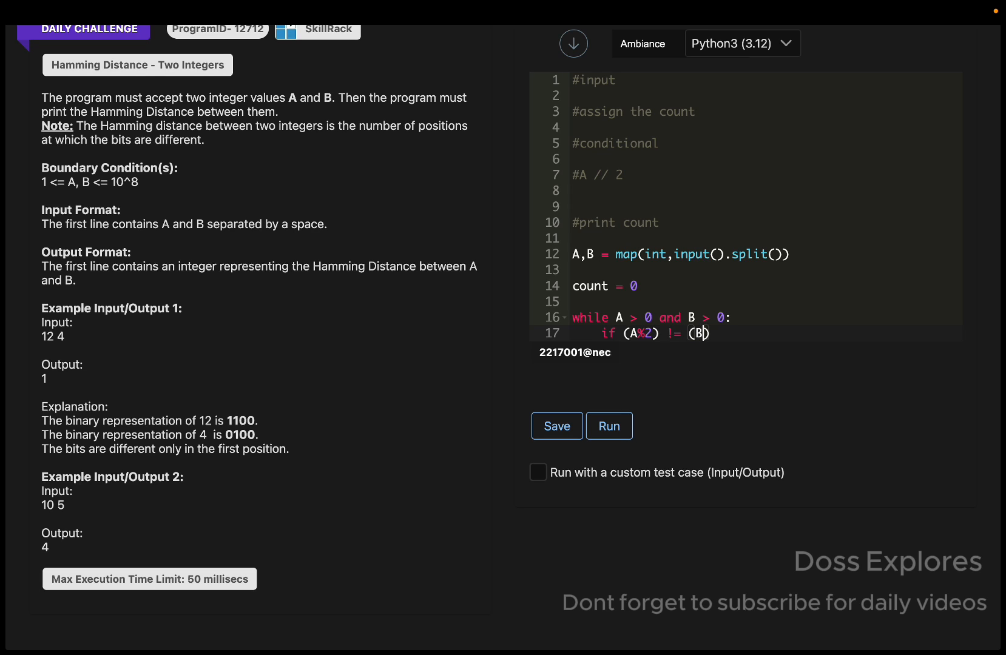
pyautogui.write('% 2):')
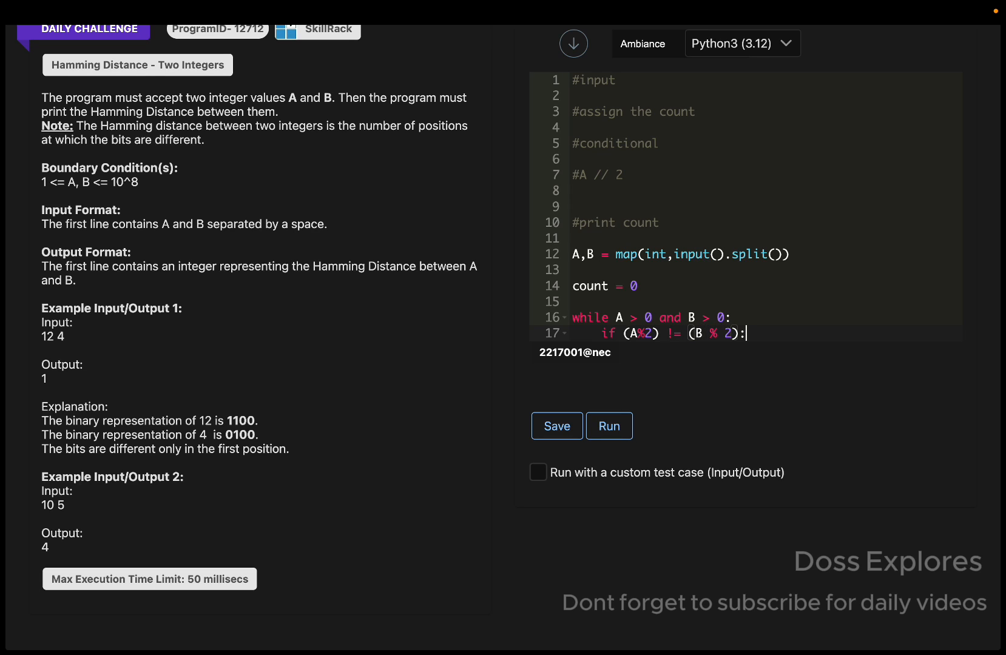
pyautogui.write('count')
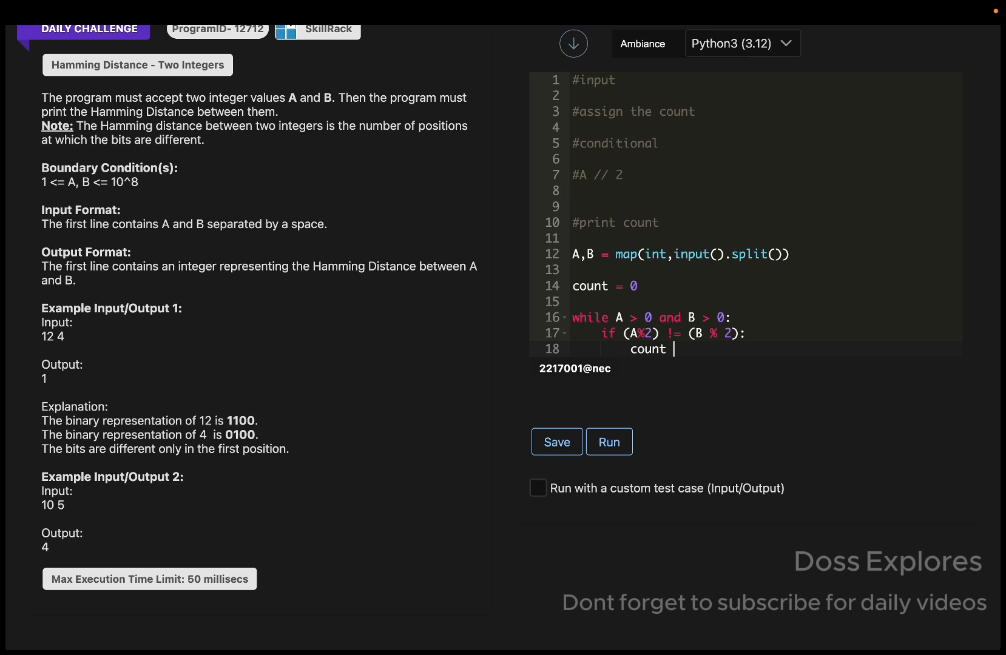
pyautogui.write('+= 1')
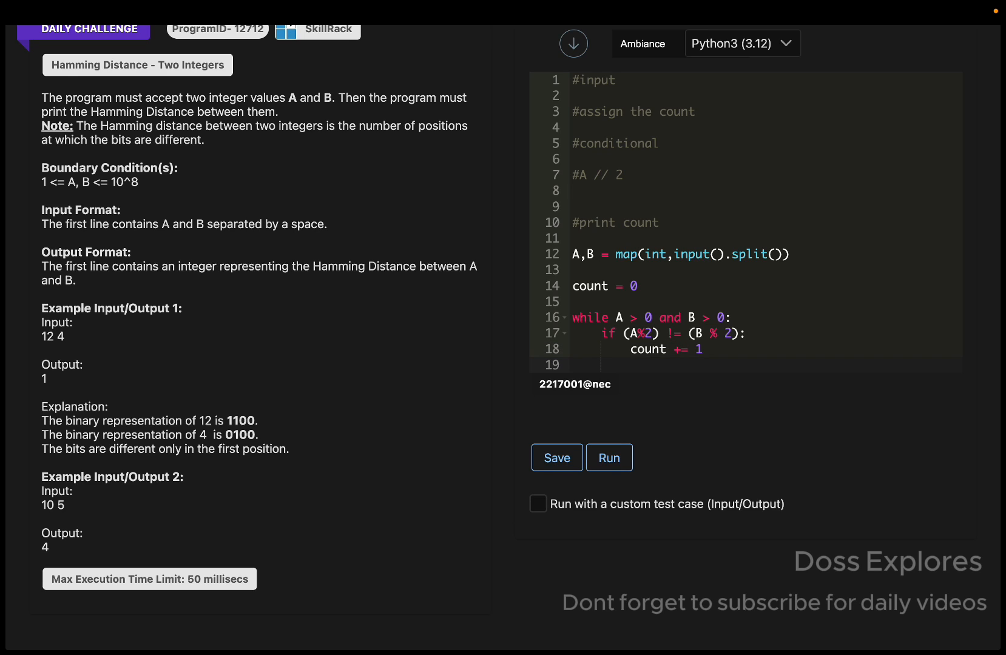
# Add the halving lines 'A // = 2' style for A and B, then print(count).
pyautogui.write('A // =')
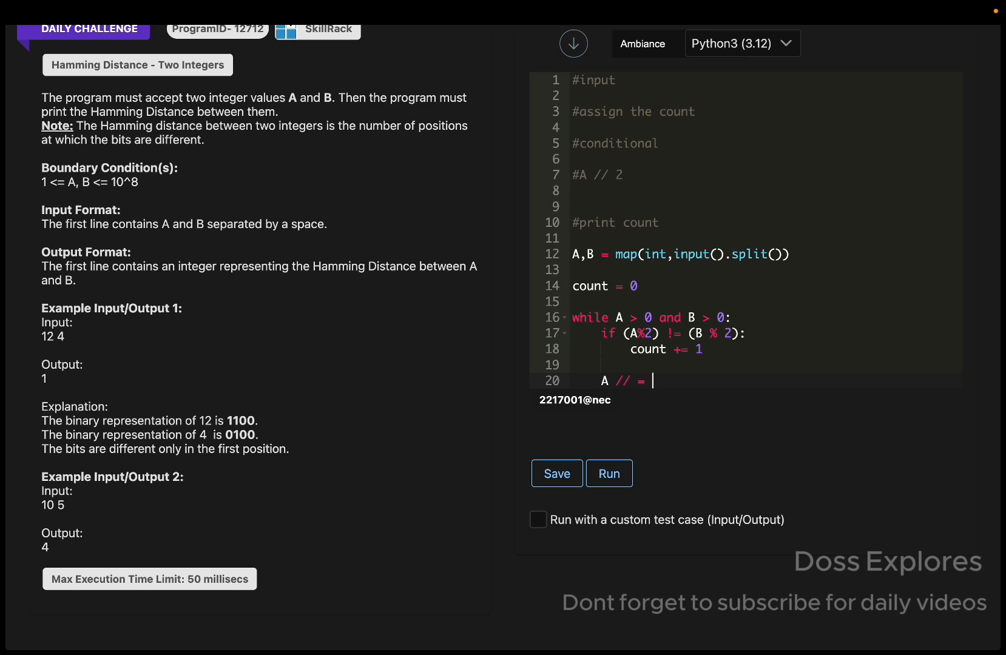
pyautogui.write('2')
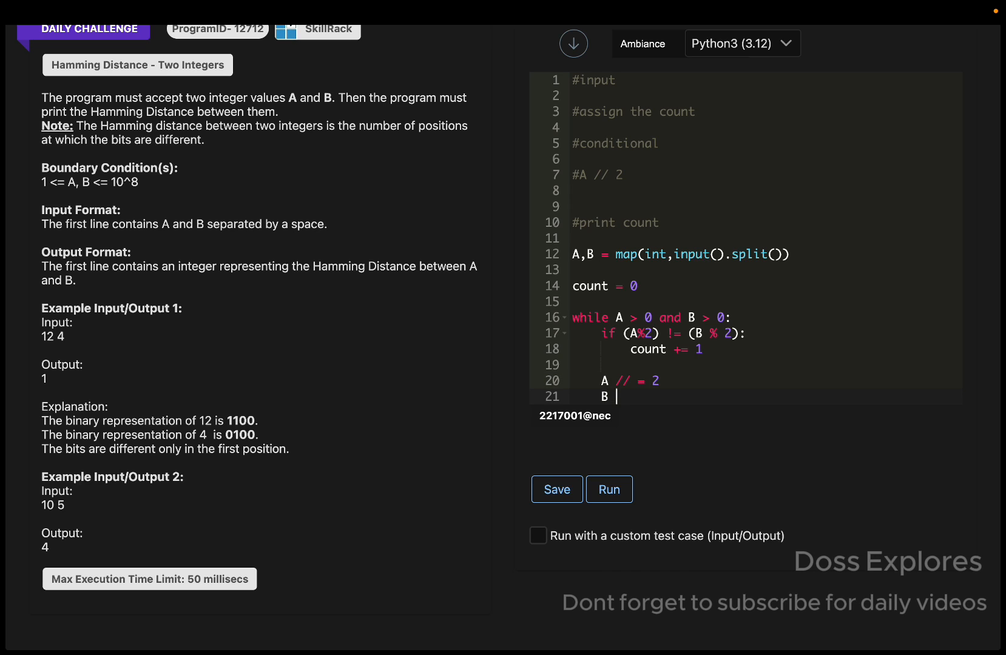
pyautogui.write('// = 2')
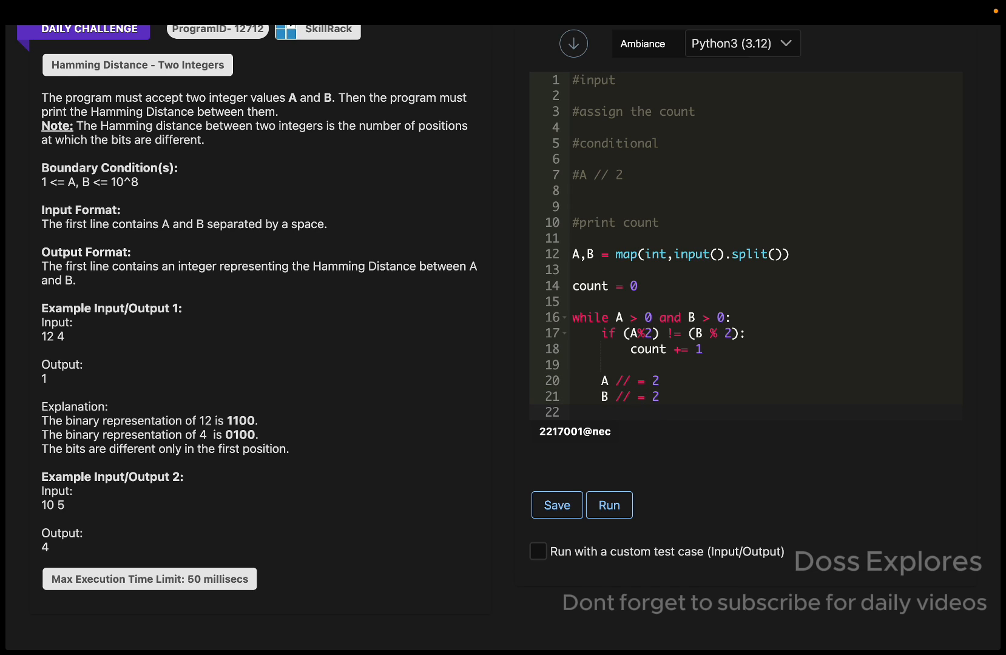
pyautogui.write('print()')
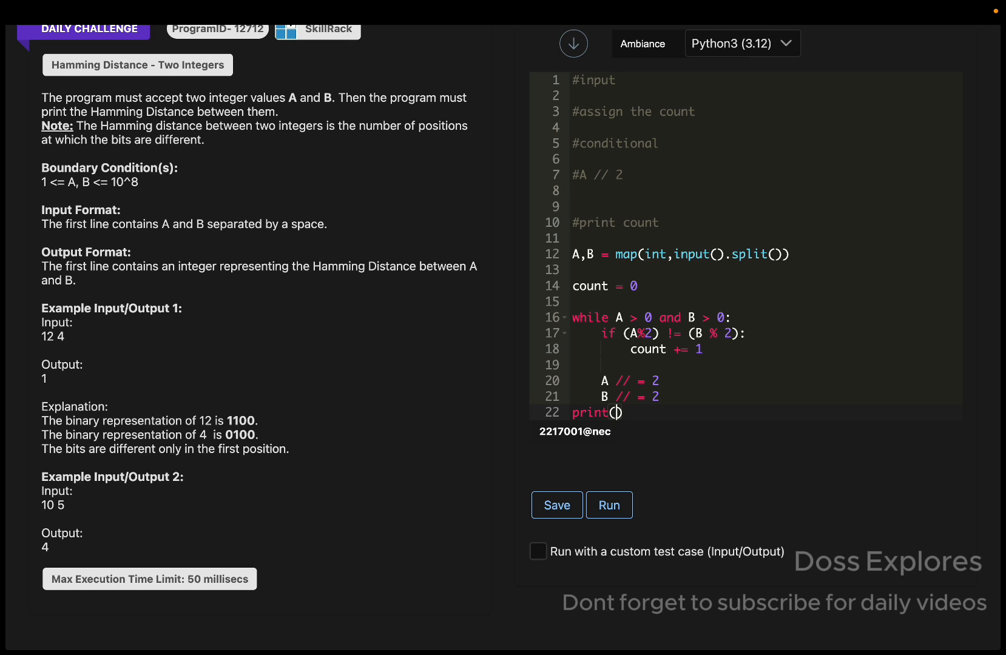
pyautogui.write('count')
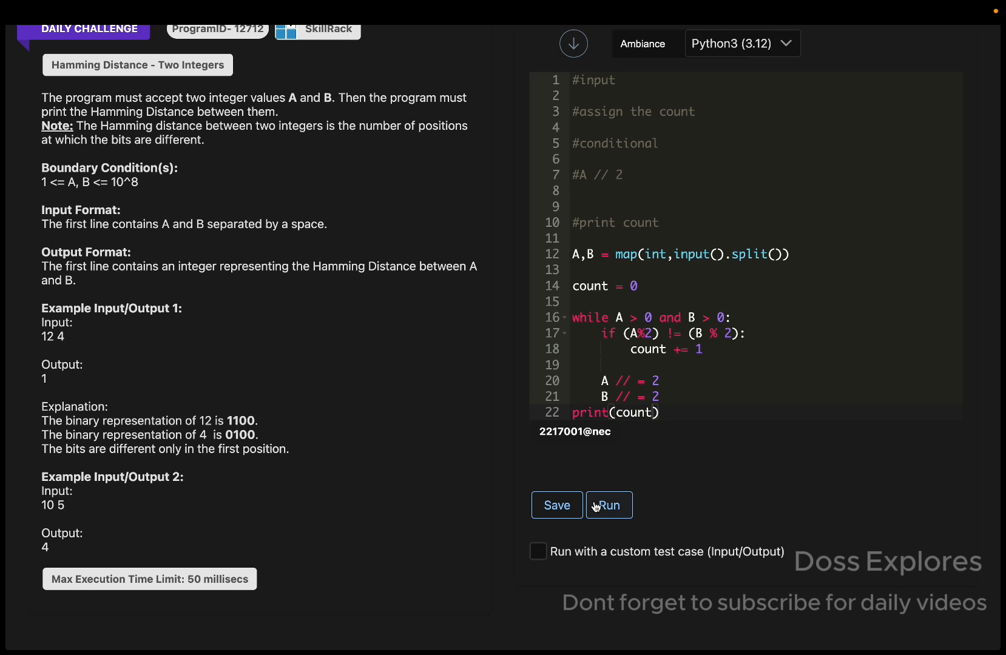
# Run the sample test, read the SyntaxError on line 20, and change the while condition to 'or'.
pyautogui.click(608, 504)
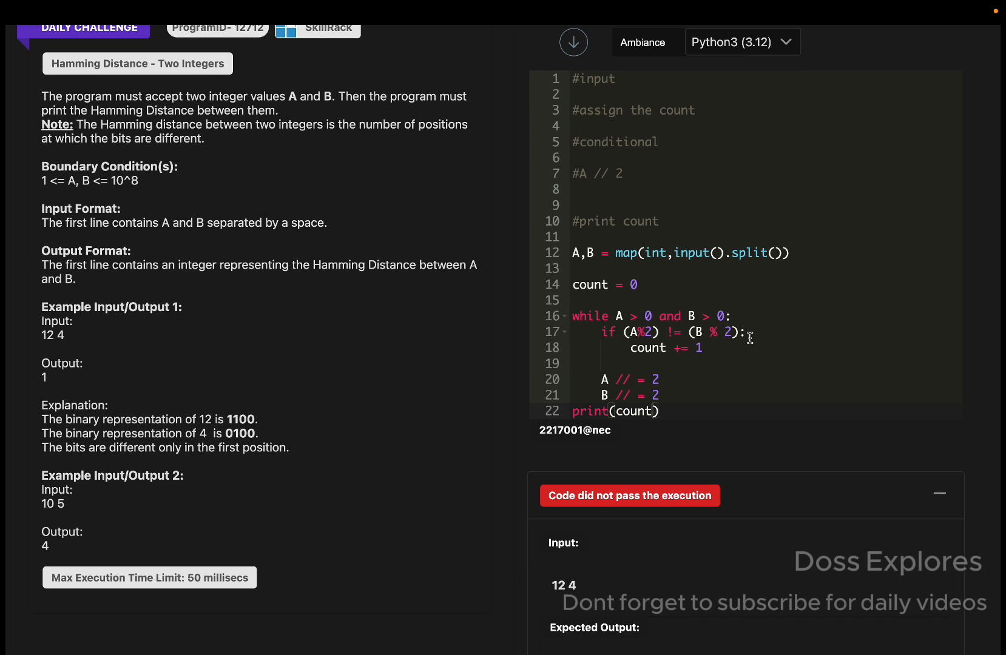
pyautogui.scroll(-3)
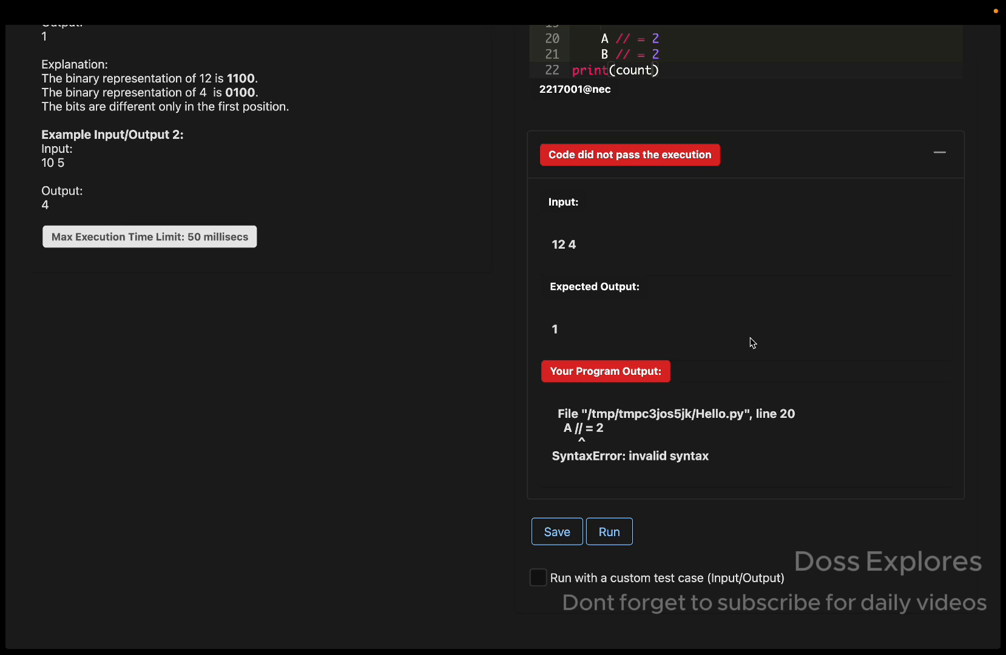
pyautogui.scroll(3)
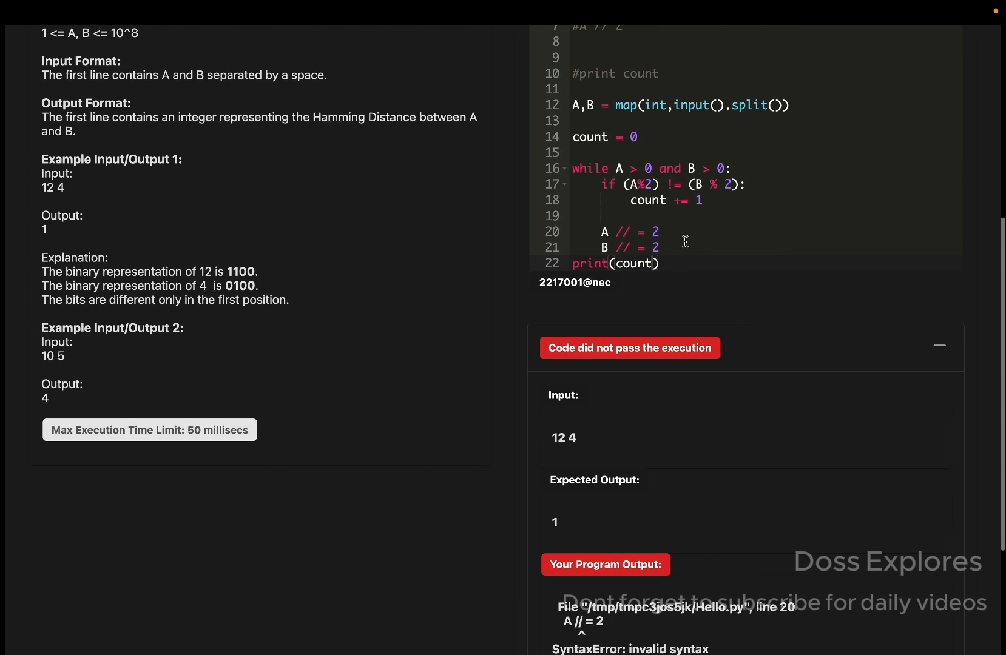
pyautogui.write('or')
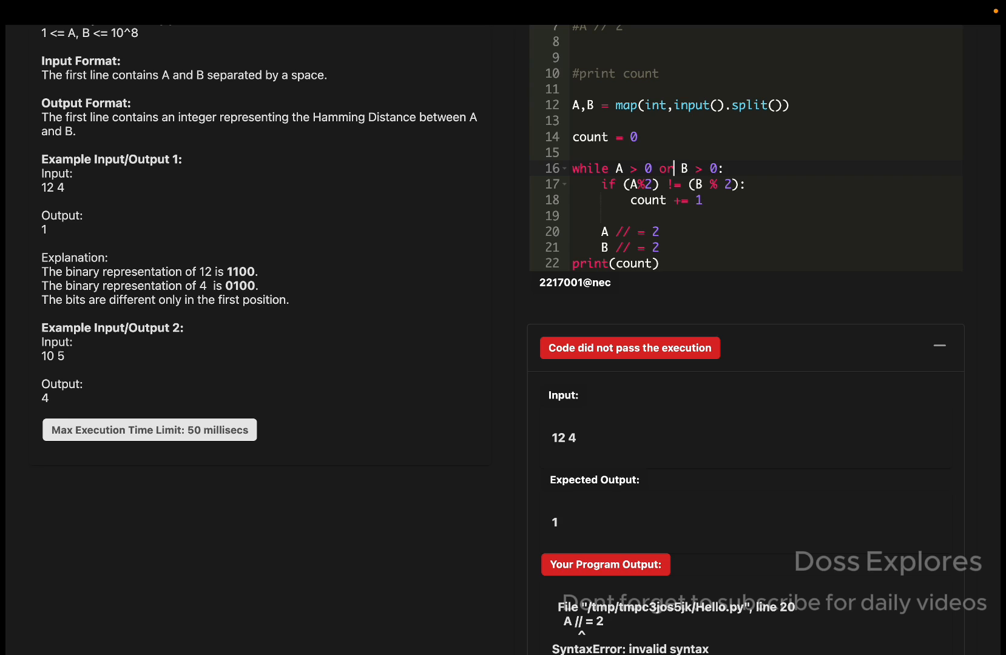
pyautogui.moveTo(618, 329)
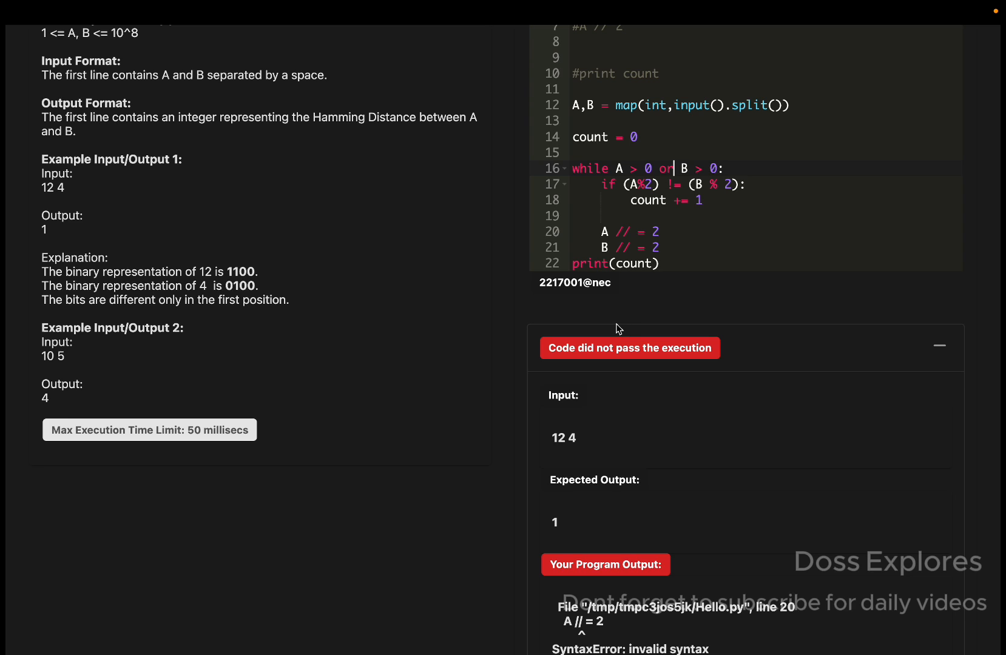
# Scroll between the error output and line 20 to locate the invalid halving statement.
pyautogui.scroll(-3)
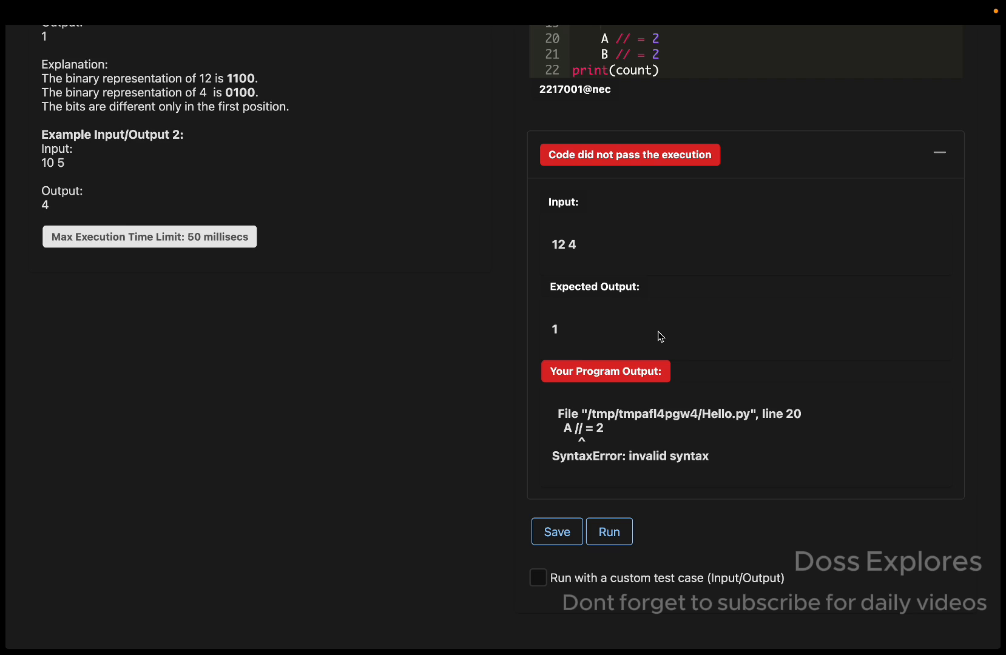
pyautogui.scroll(3)
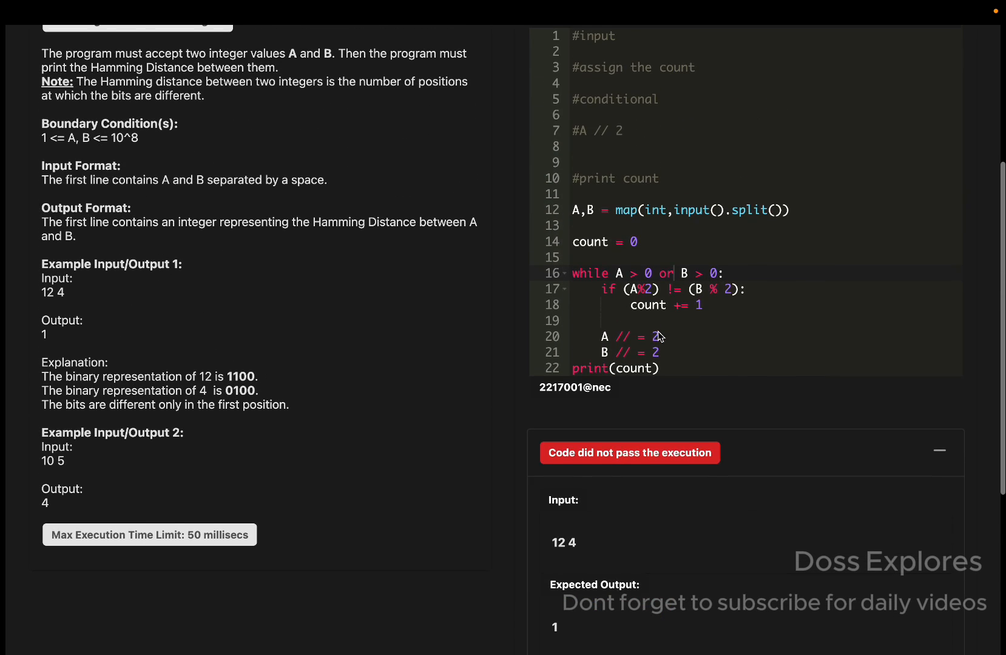
pyautogui.scroll(3)
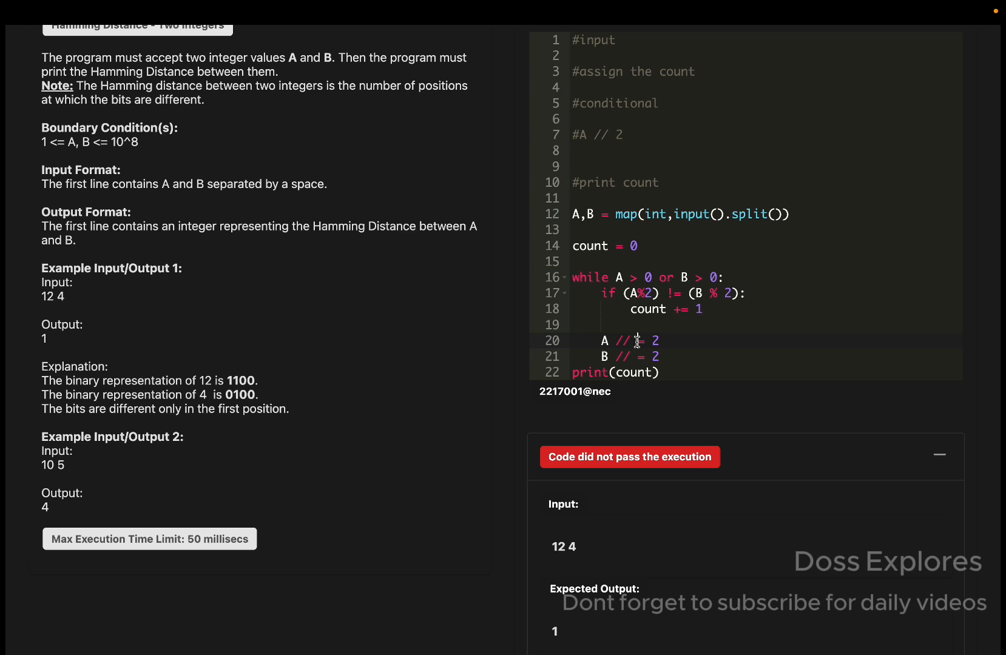
pyautogui.scroll(-3)
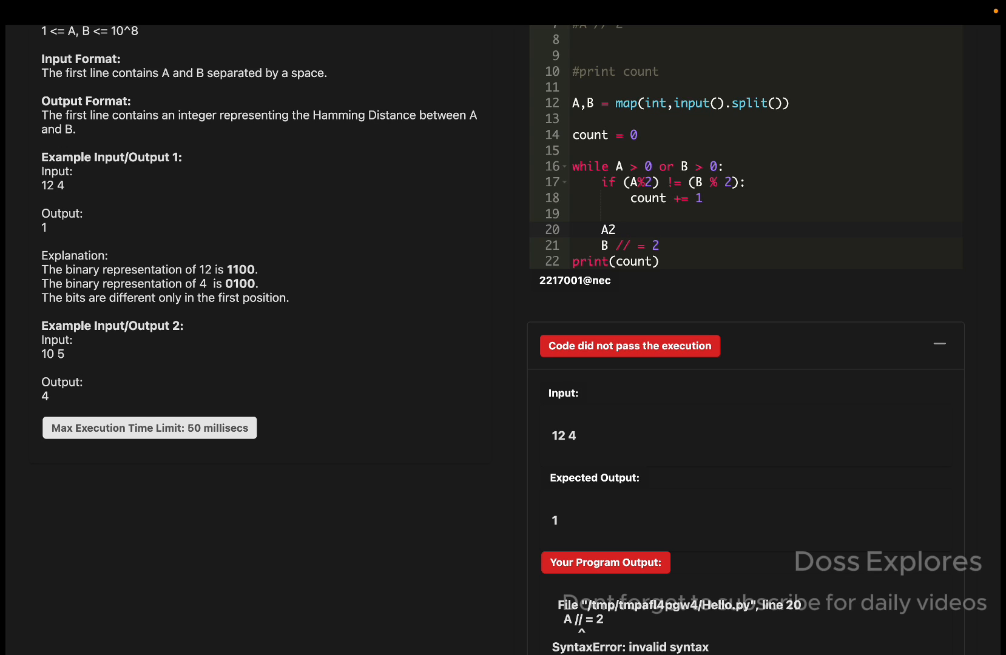
# Rewrite the halving lines as 'A = A // 2' and 'B = B // 2' so the code passes.
pyautogui.write('=')
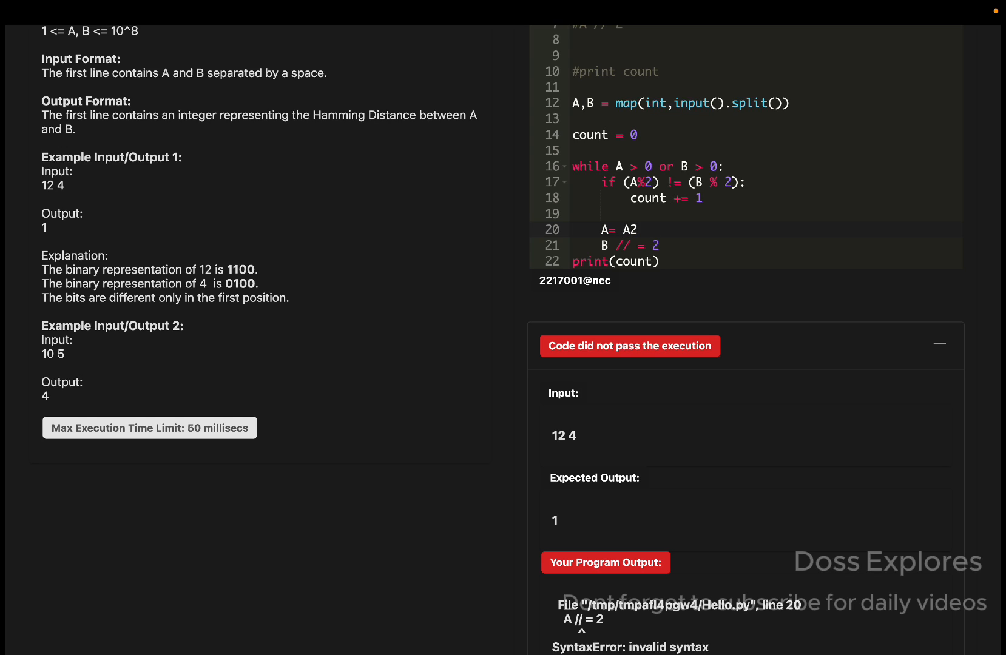
pyautogui.write('//')
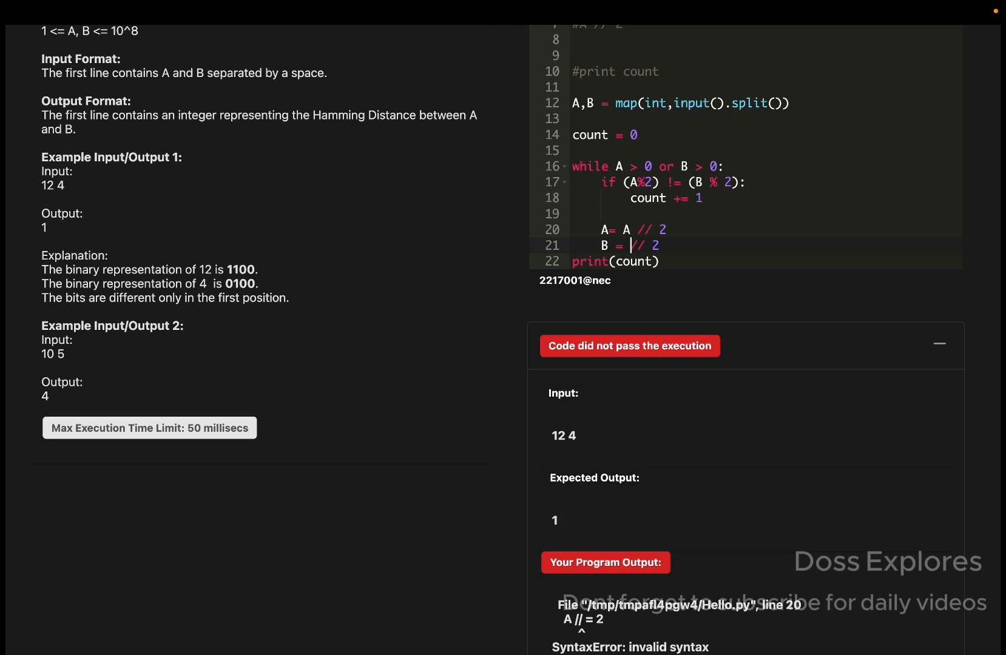
pyautogui.write('B')
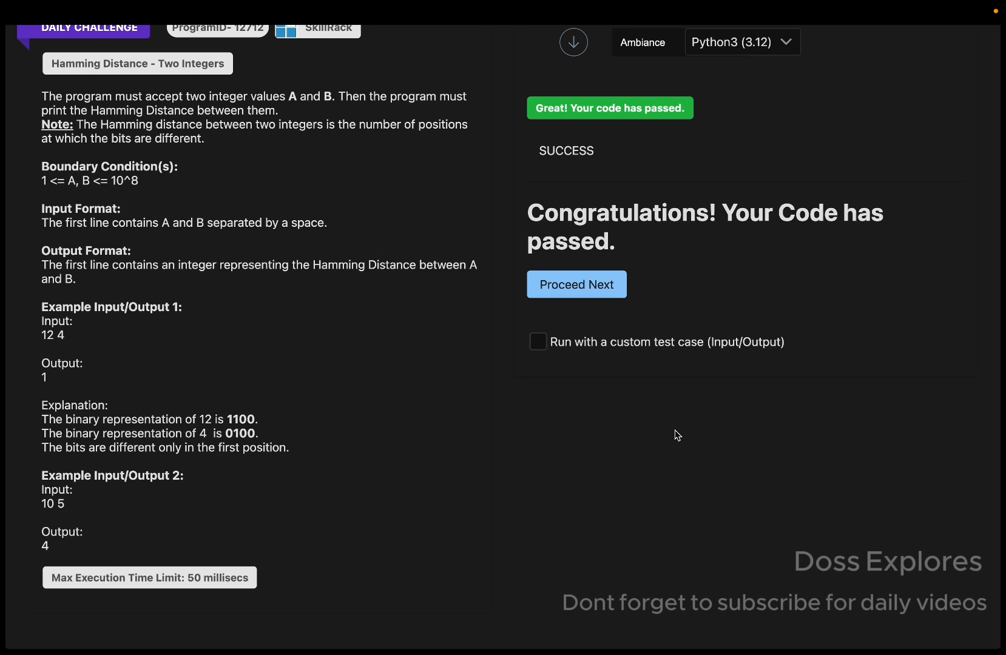
pyautogui.moveTo(794, 186)
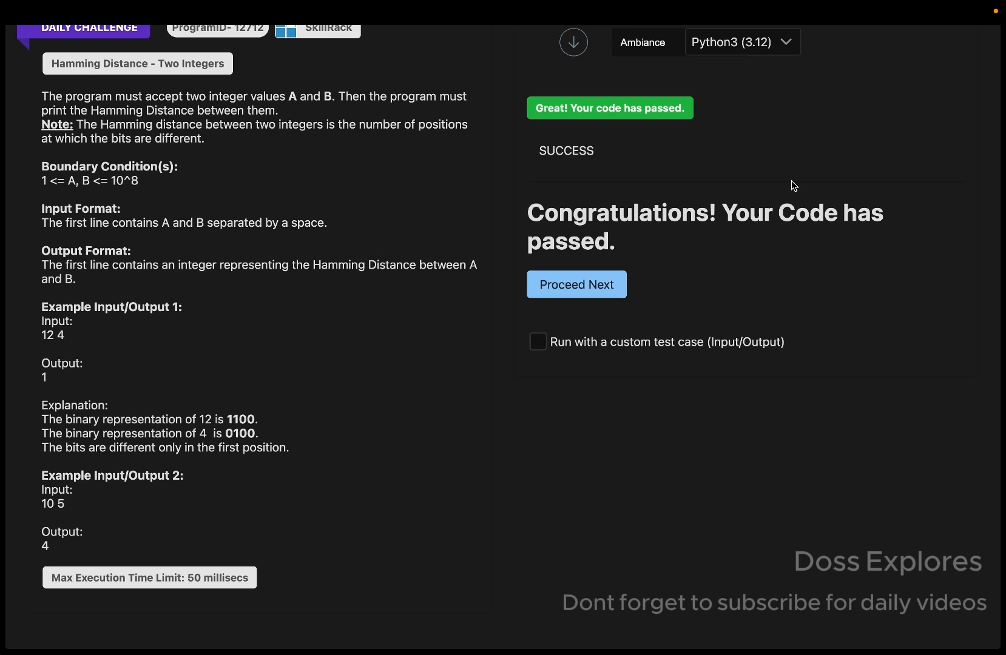